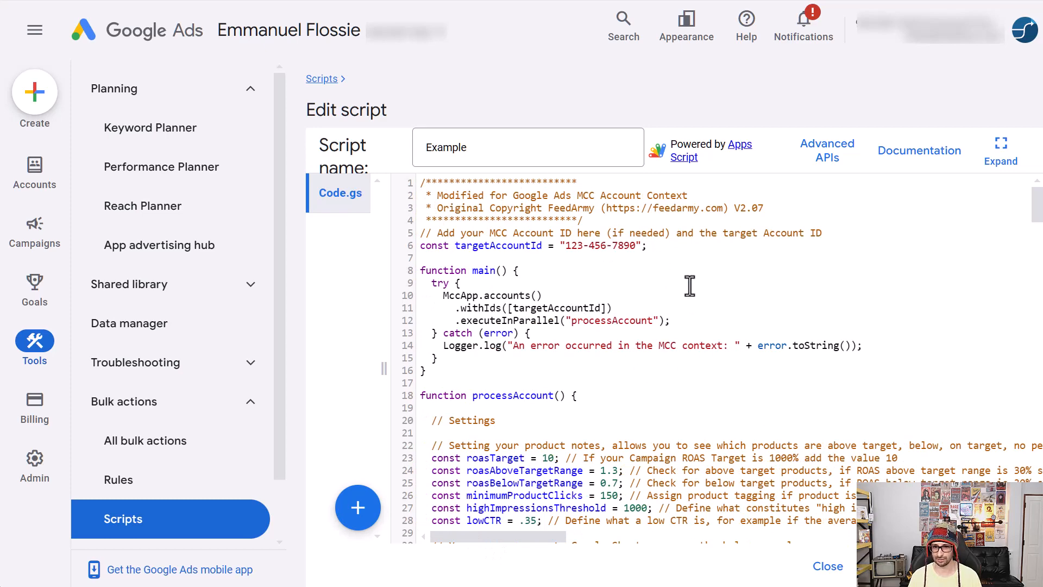
pyautogui.moveTo(718, 336)
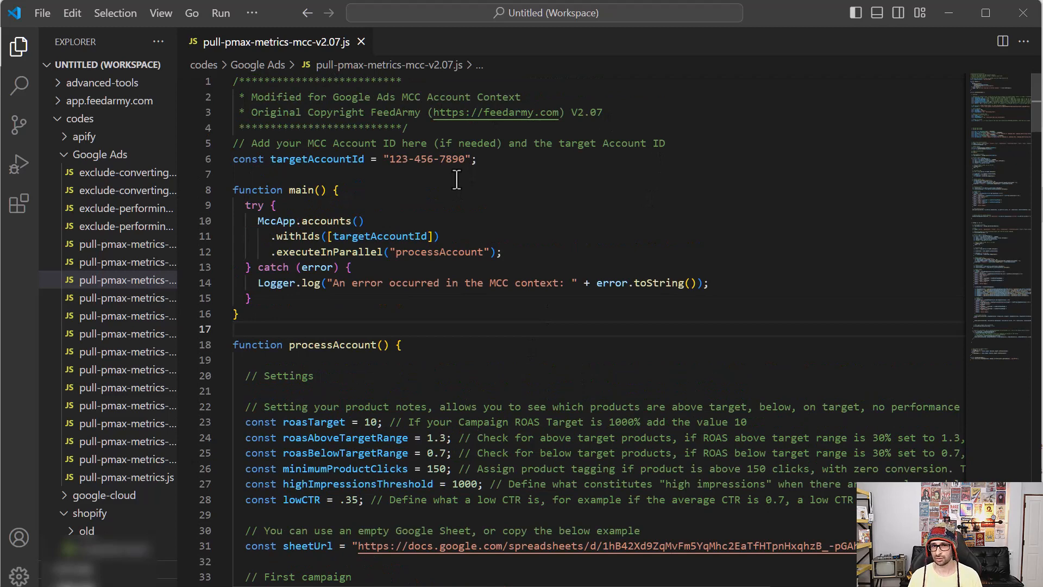
pyautogui.moveTo(451, 159)
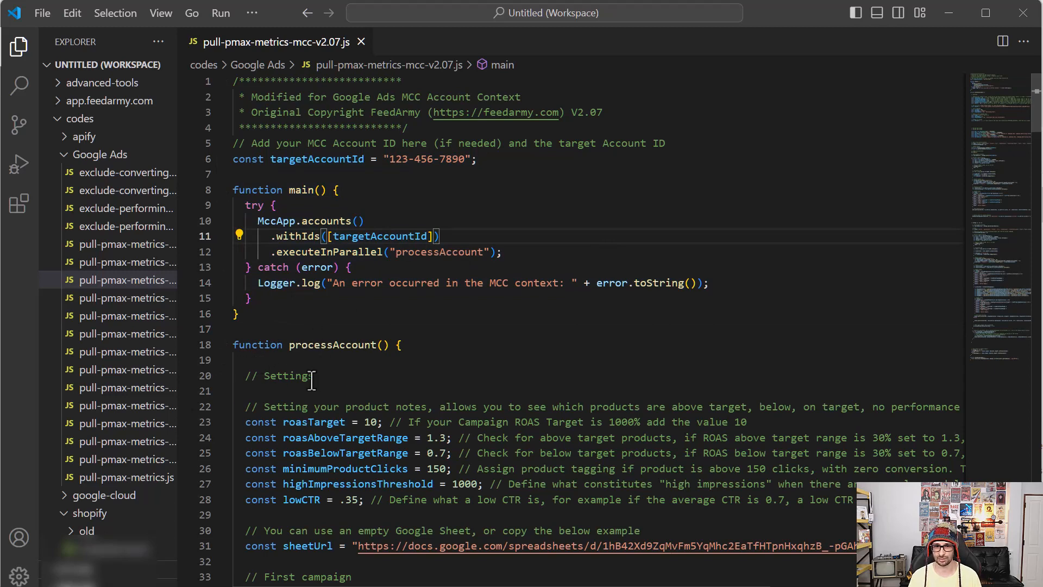
# - Review the product rows and inspect the Wasted note in row 27
pyautogui.scroll(-3)
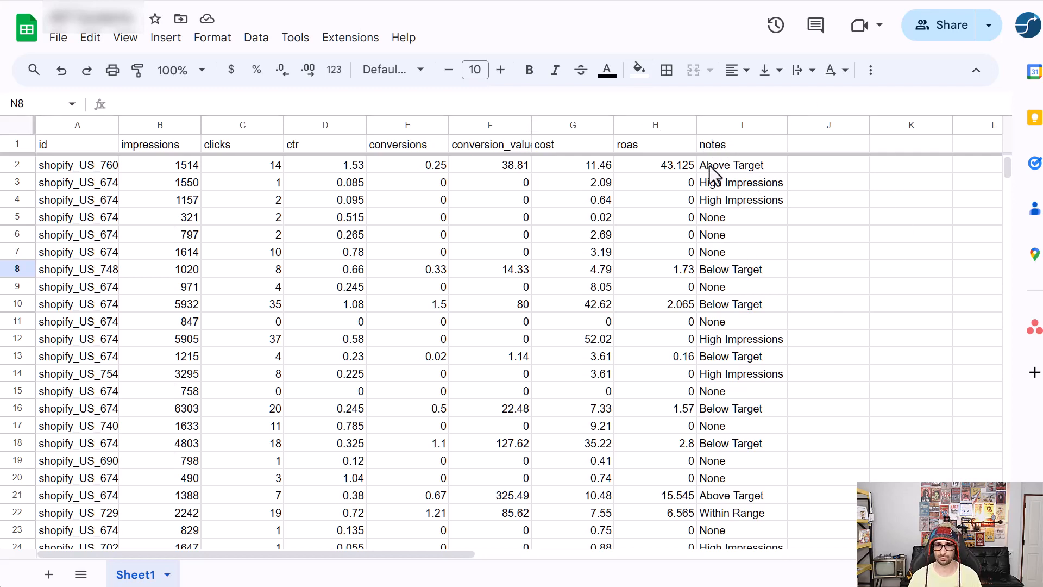
pyautogui.moveTo(719, 196)
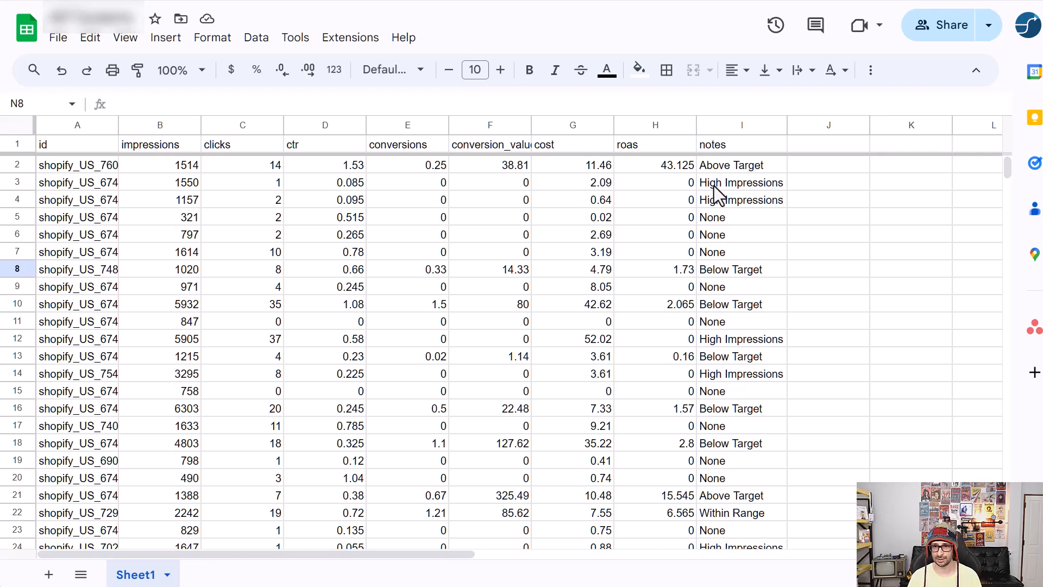
pyautogui.moveTo(719, 229)
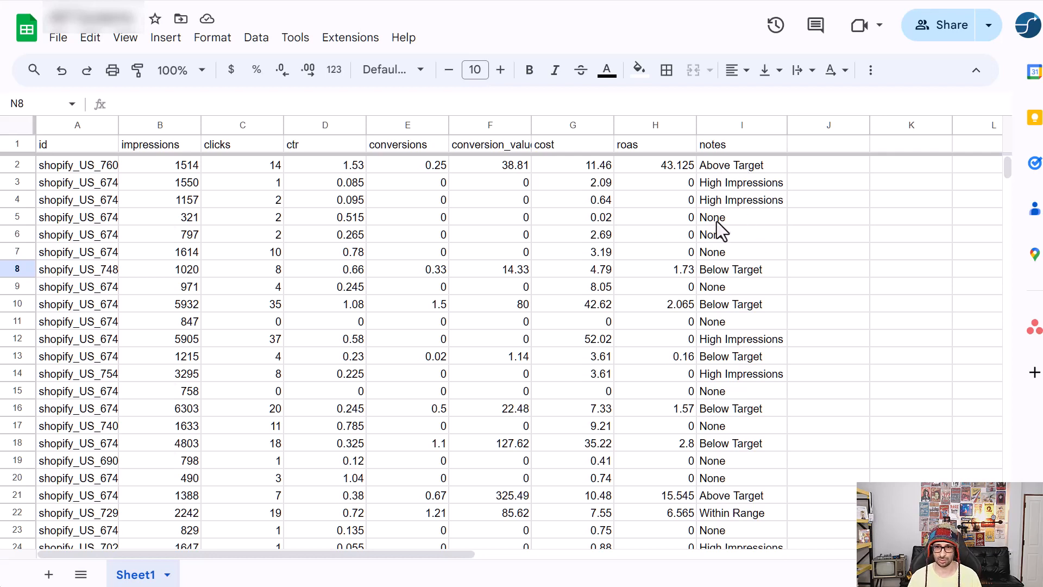
pyautogui.moveTo(731, 398)
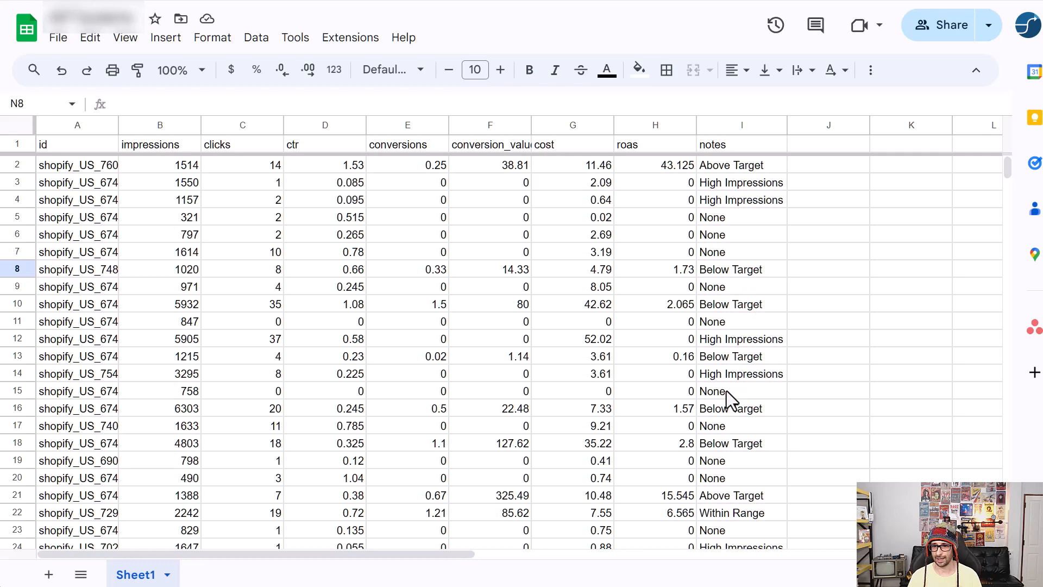
pyautogui.scroll(-3)
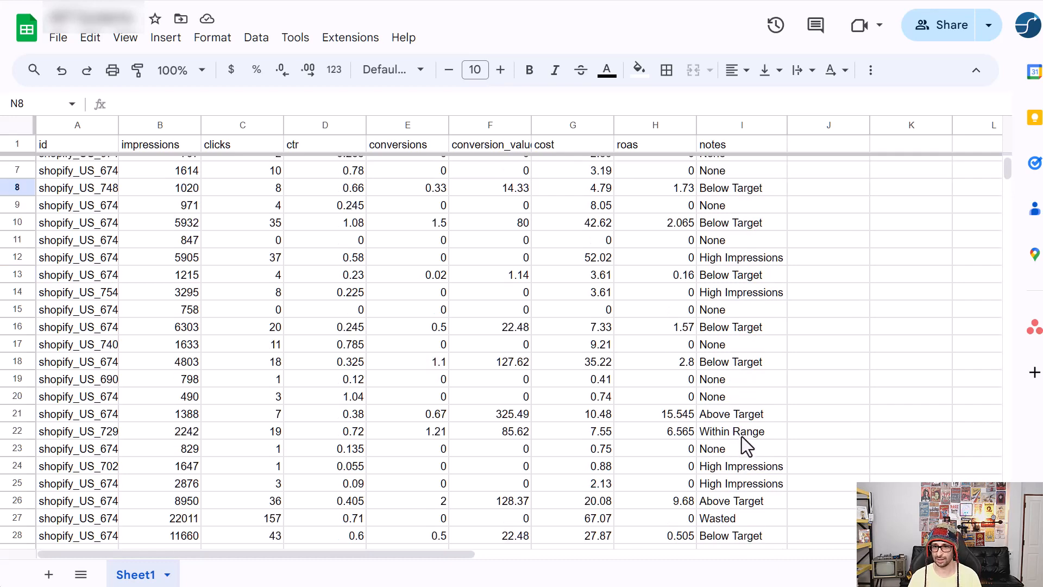
pyautogui.scroll(-3)
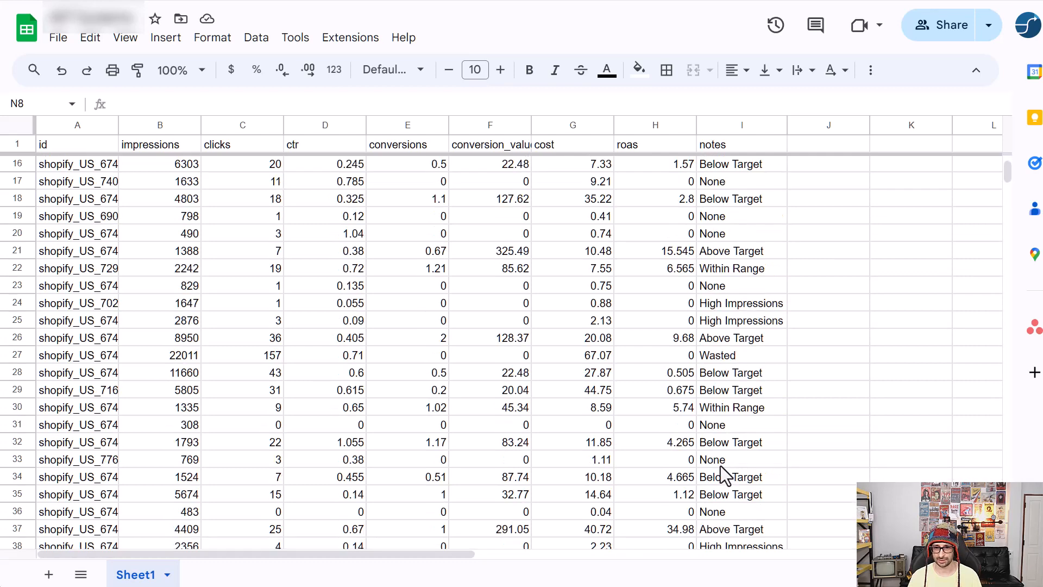
pyautogui.click(740, 354)
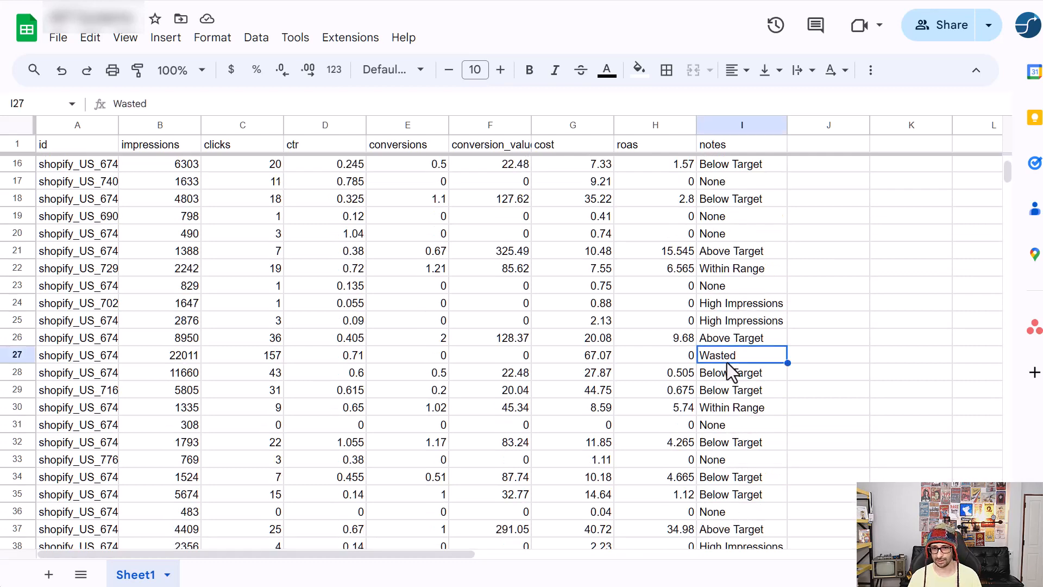
pyautogui.moveTo(536, 354)
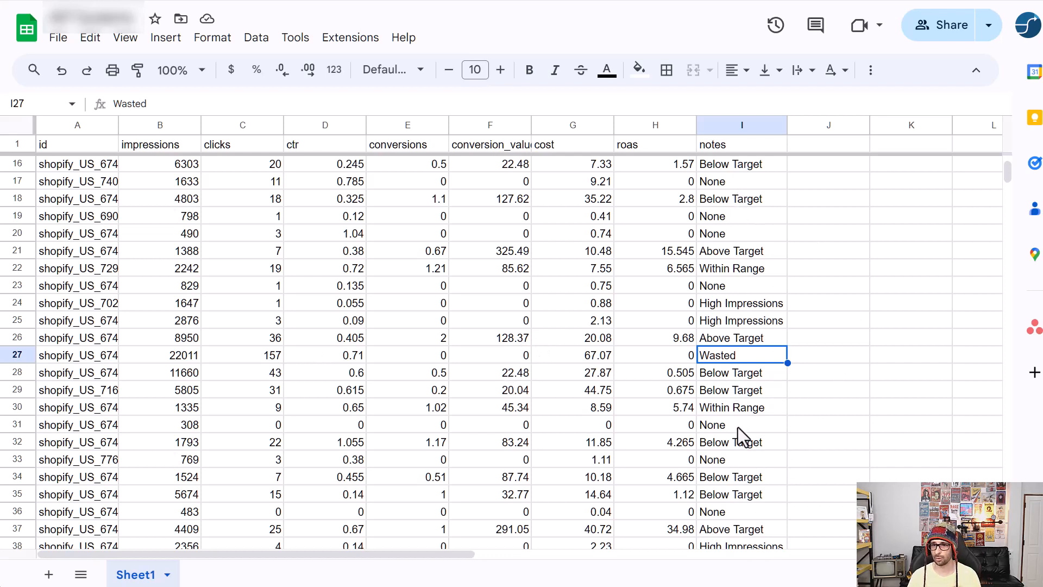
pyautogui.moveTo(698, 493)
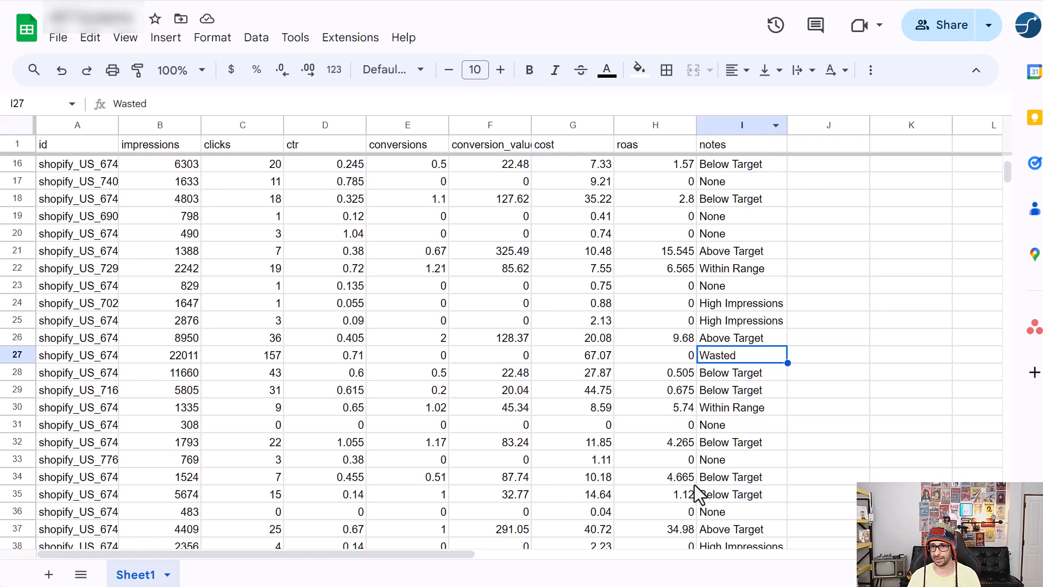
# - Sort the sheet Z to A by notes column I and check the product id of the Wasted row
pyautogui.rightClick(741, 124)
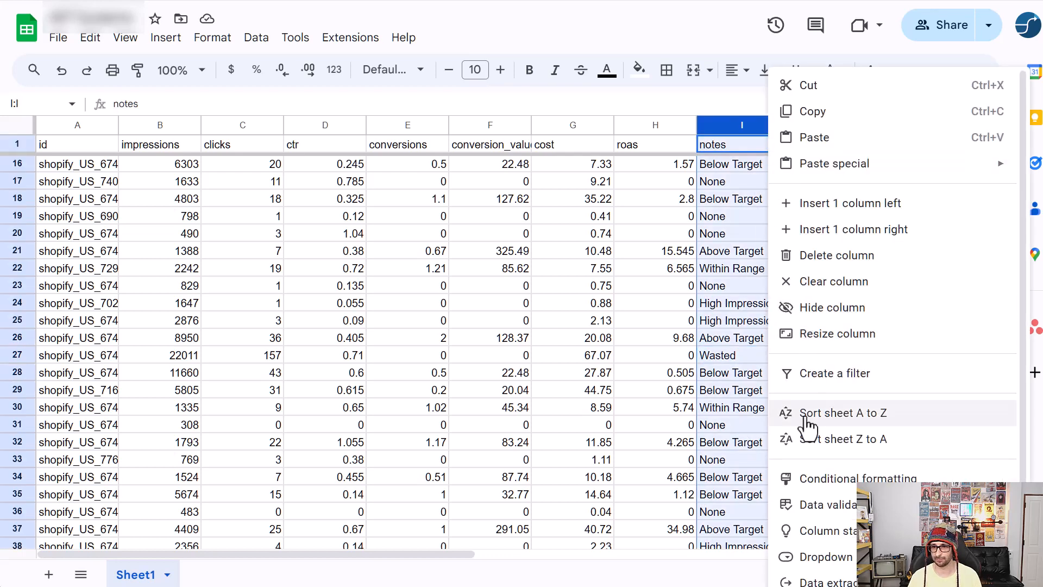
pyautogui.click(843, 413)
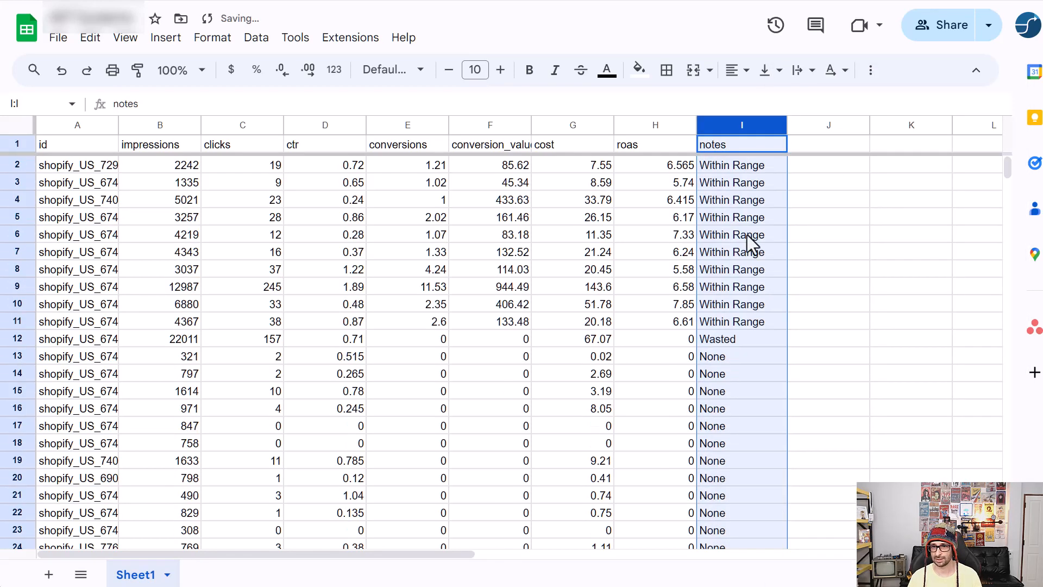
pyautogui.scroll(-3)
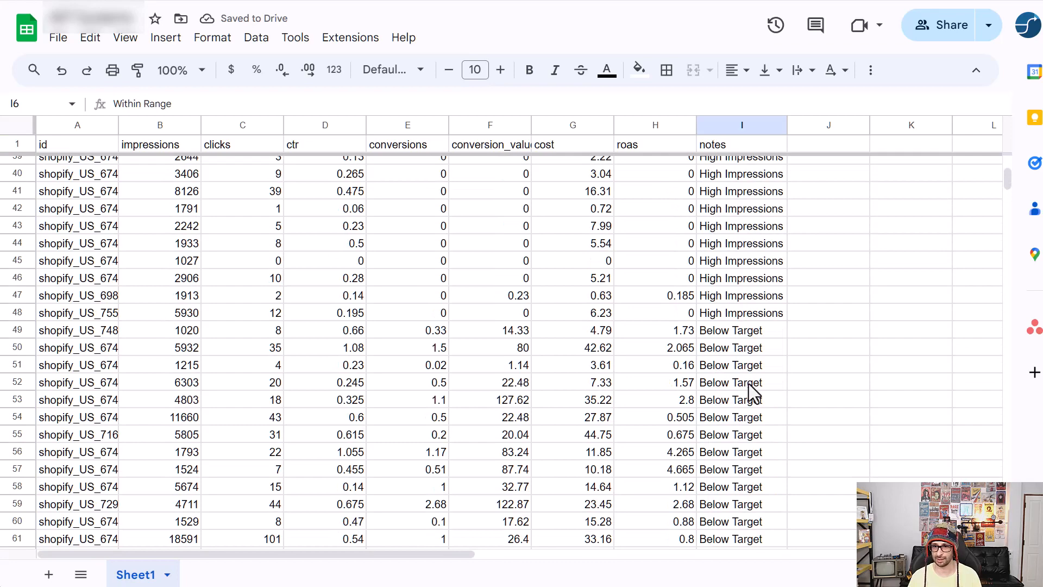
pyautogui.scroll(-3)
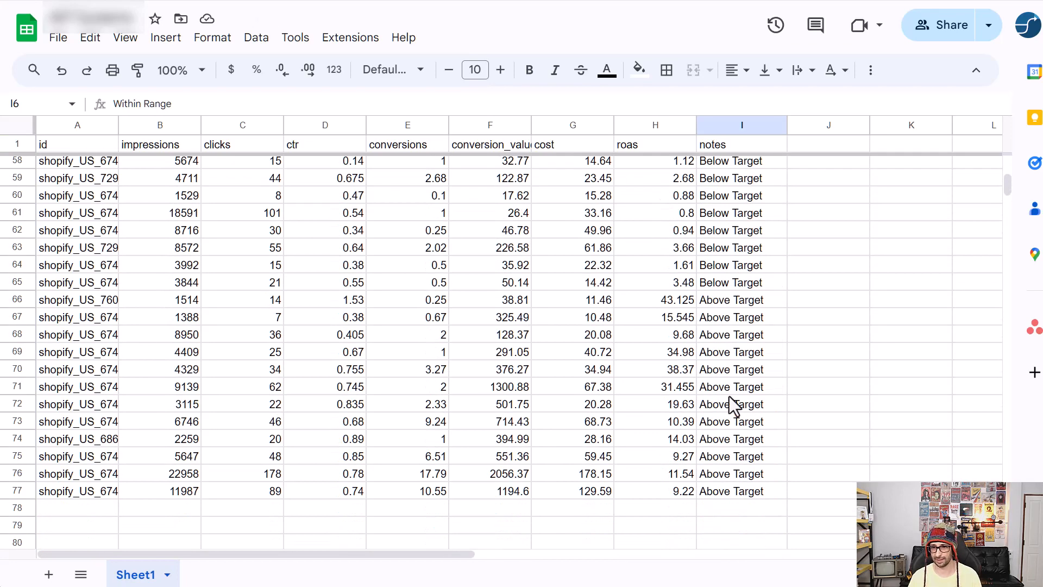
pyautogui.scroll(3)
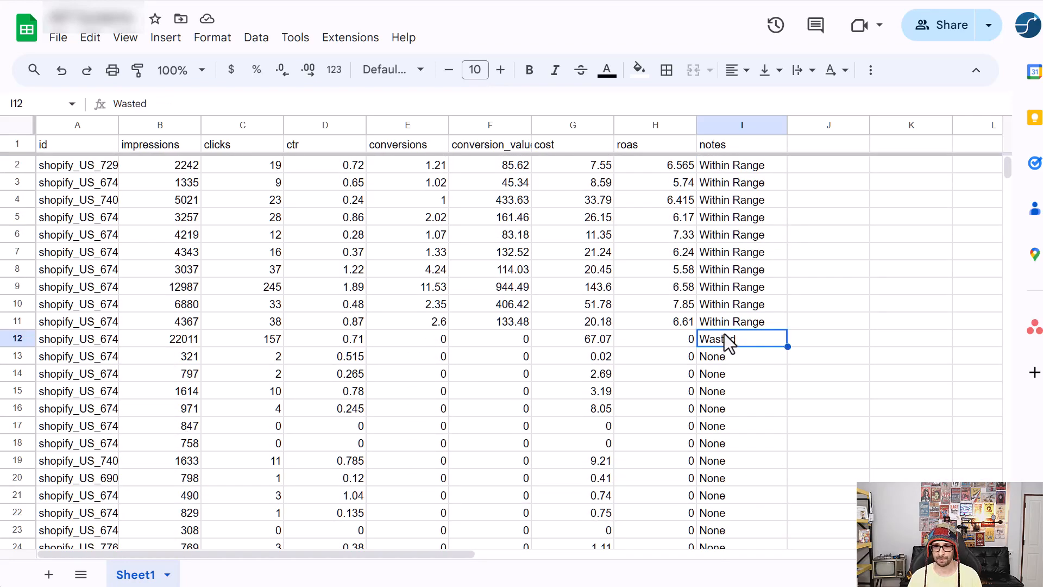
pyautogui.click(78, 339)
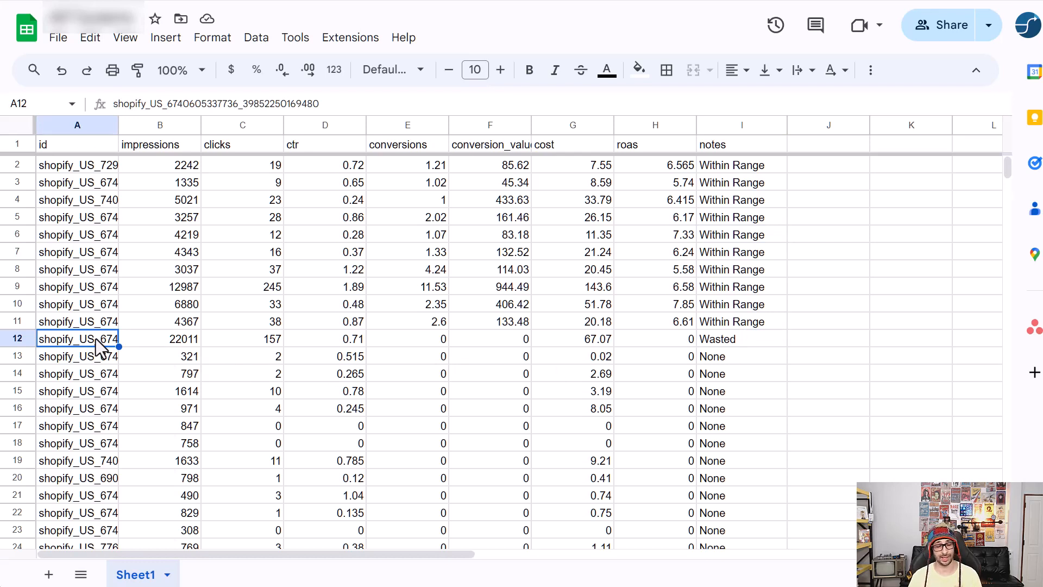
pyautogui.moveTo(608, 367)
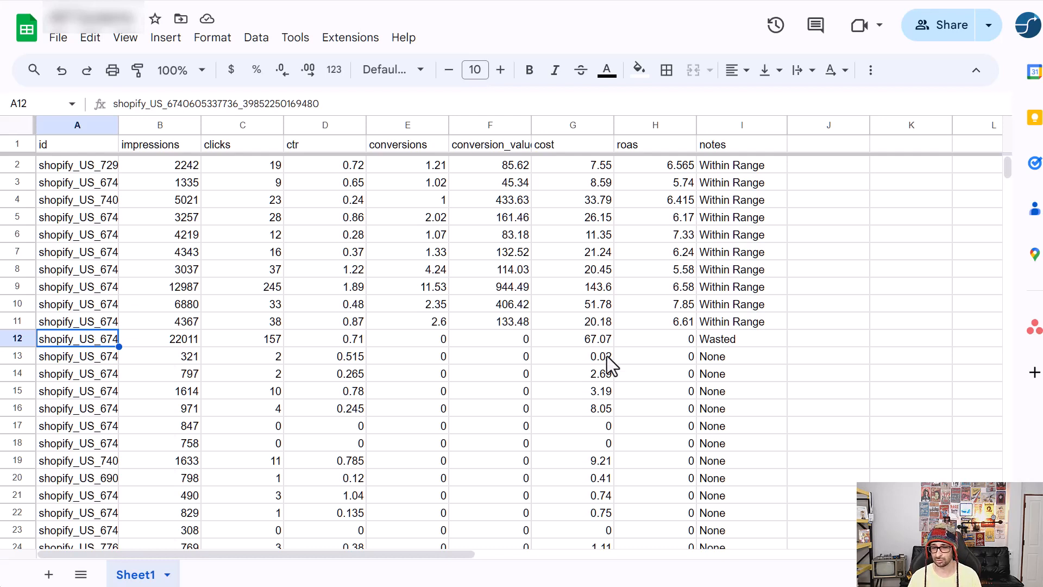
pyautogui.moveTo(655, 419)
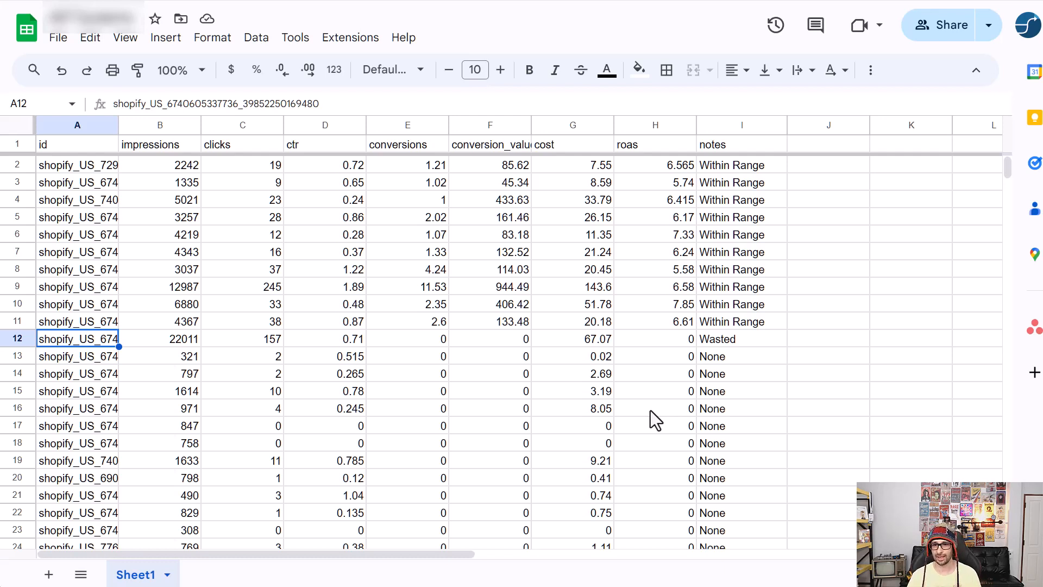
pyautogui.moveTo(731, 352)
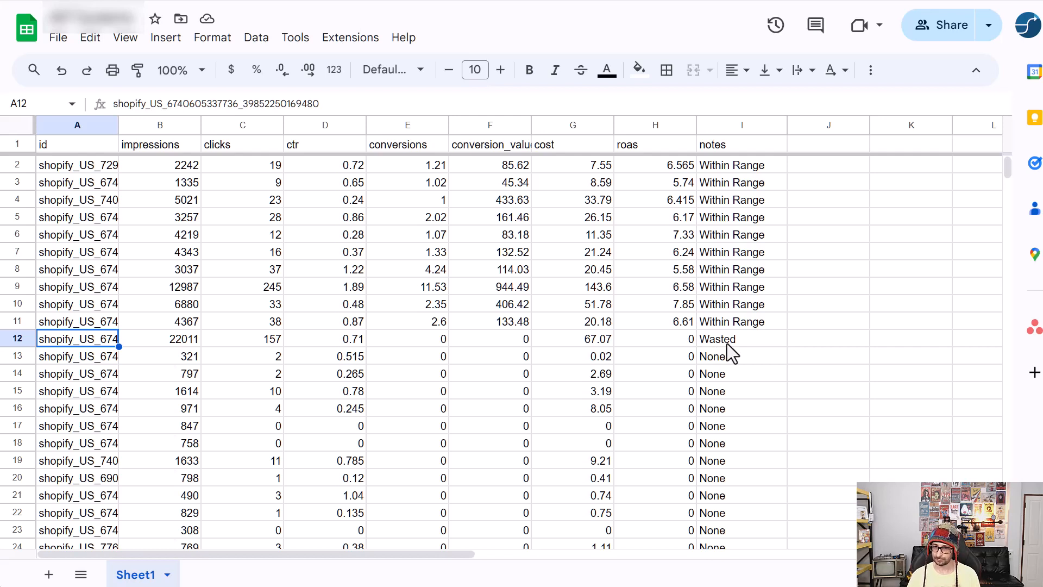
pyautogui.scroll(-3)
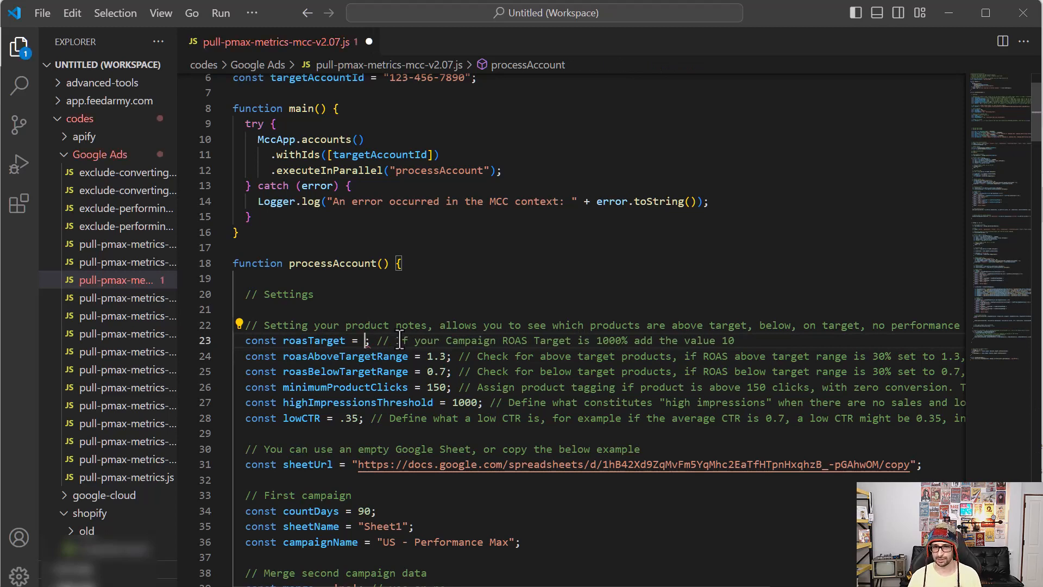
# - Set roasTarget to 8 and roasBelowTargetRange to 0.6 in the settings block
pyautogui.write('8')
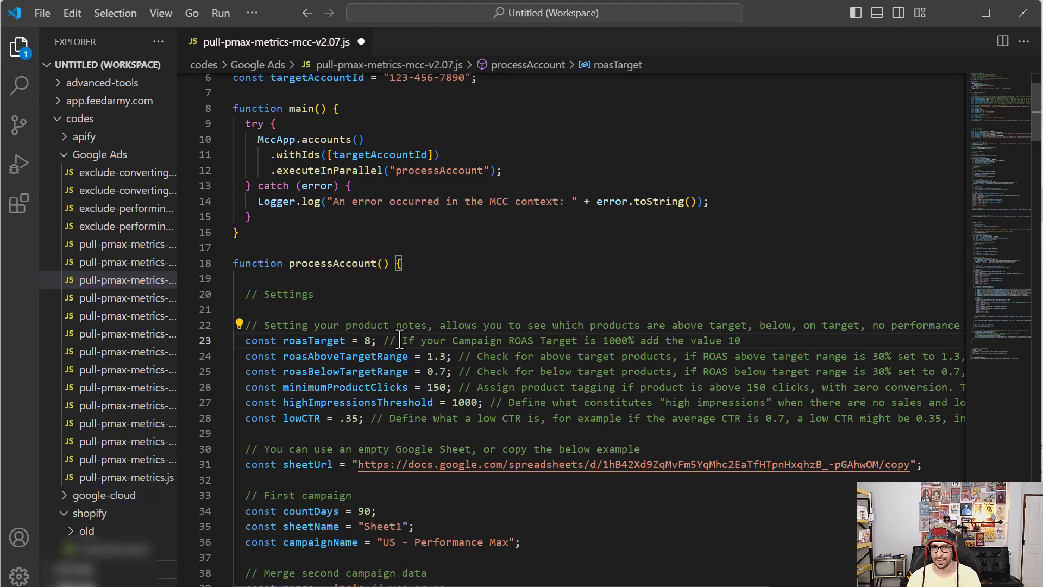
pyautogui.moveTo(382, 346)
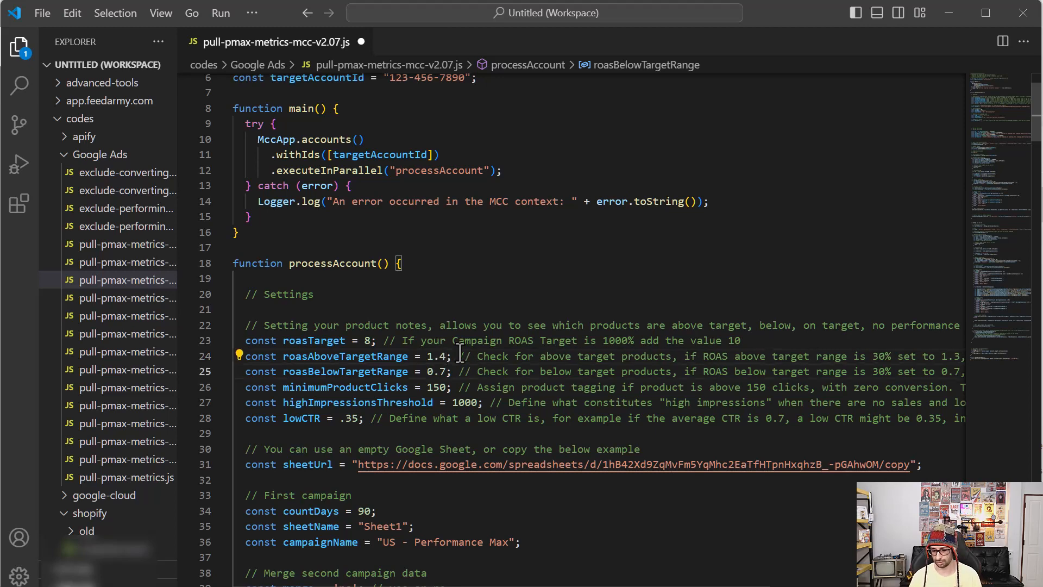
pyautogui.write('0.6')
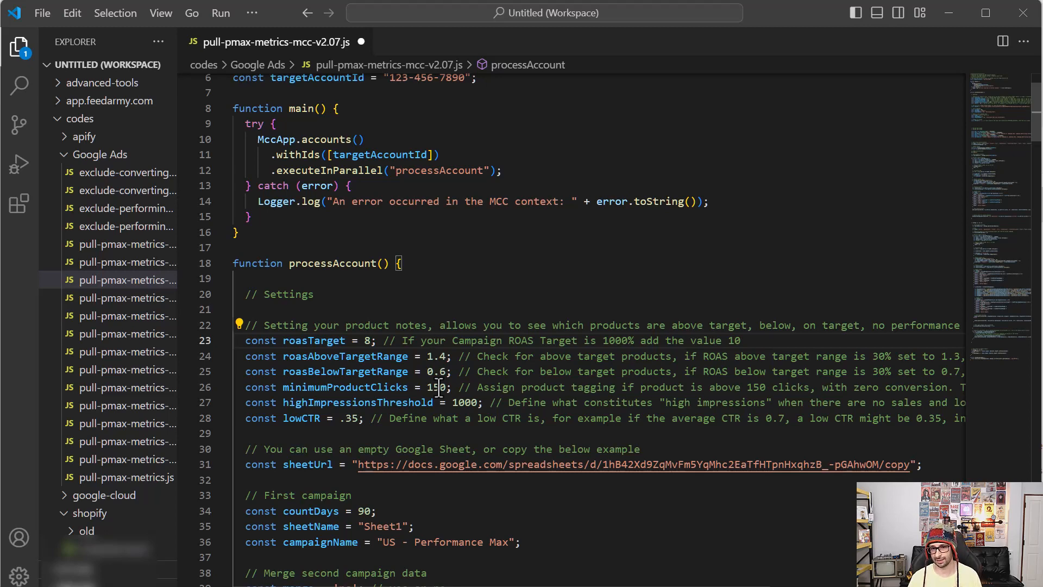
pyautogui.moveTo(448, 372)
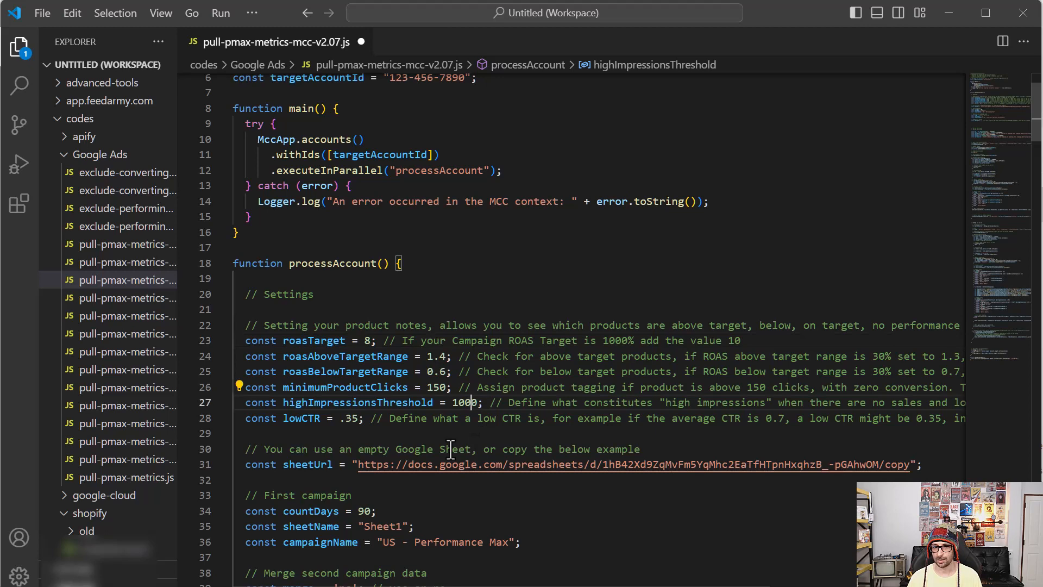
pyautogui.moveTo(457, 417)
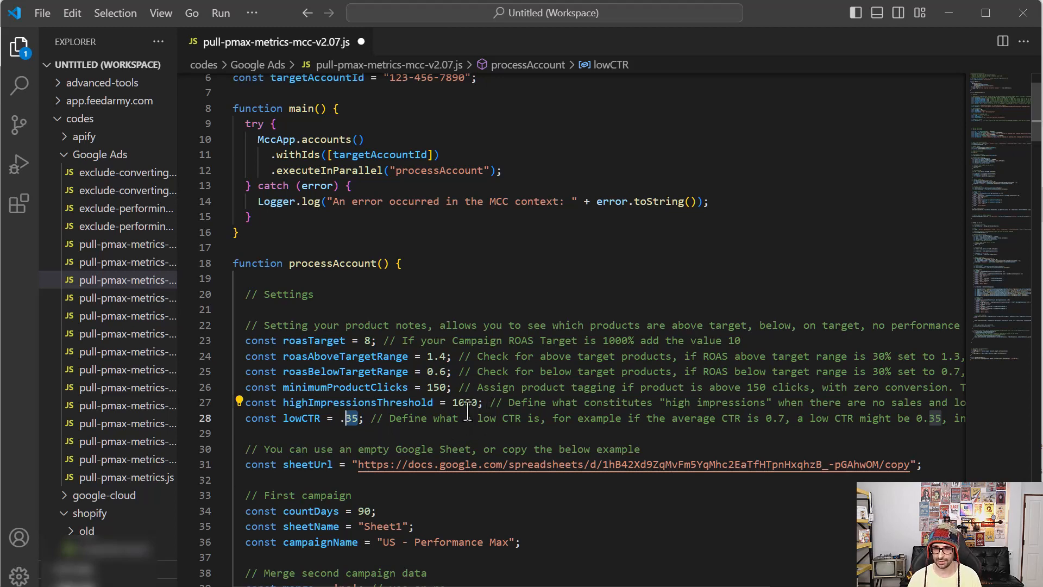
pyautogui.moveTo(467, 405)
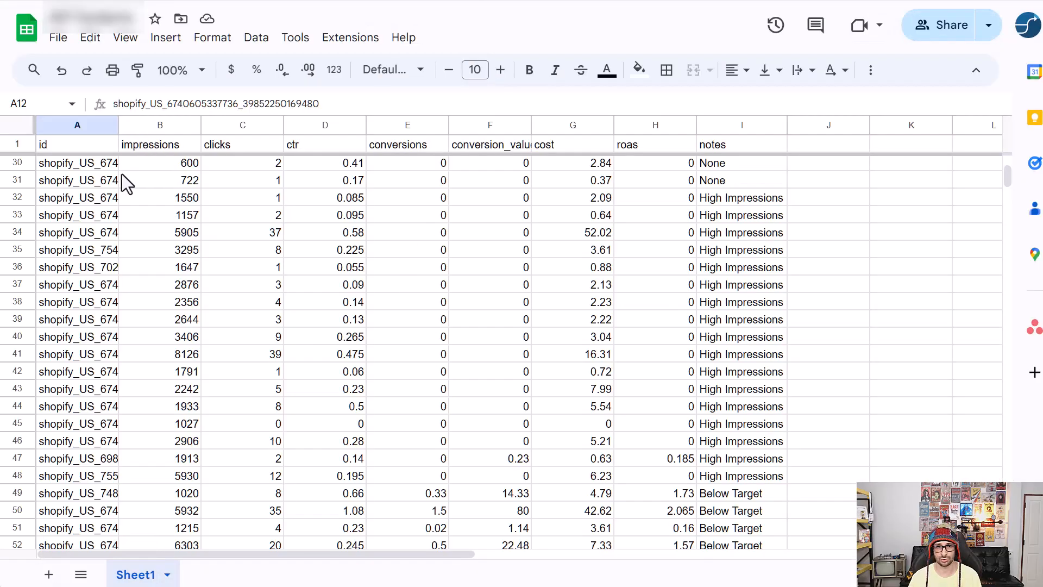
pyautogui.moveTo(177, 198)
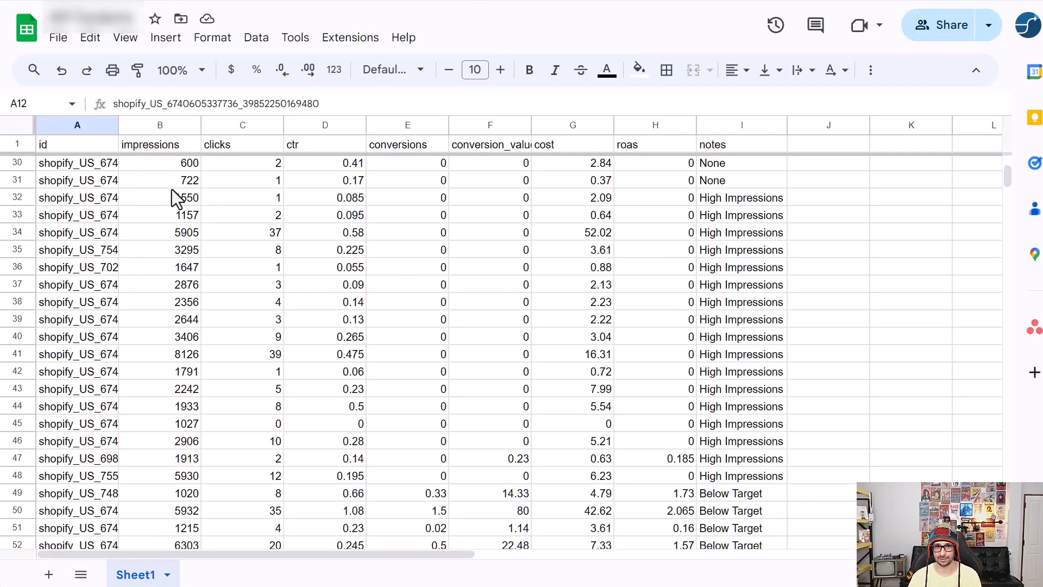
pyautogui.moveTo(430, 164)
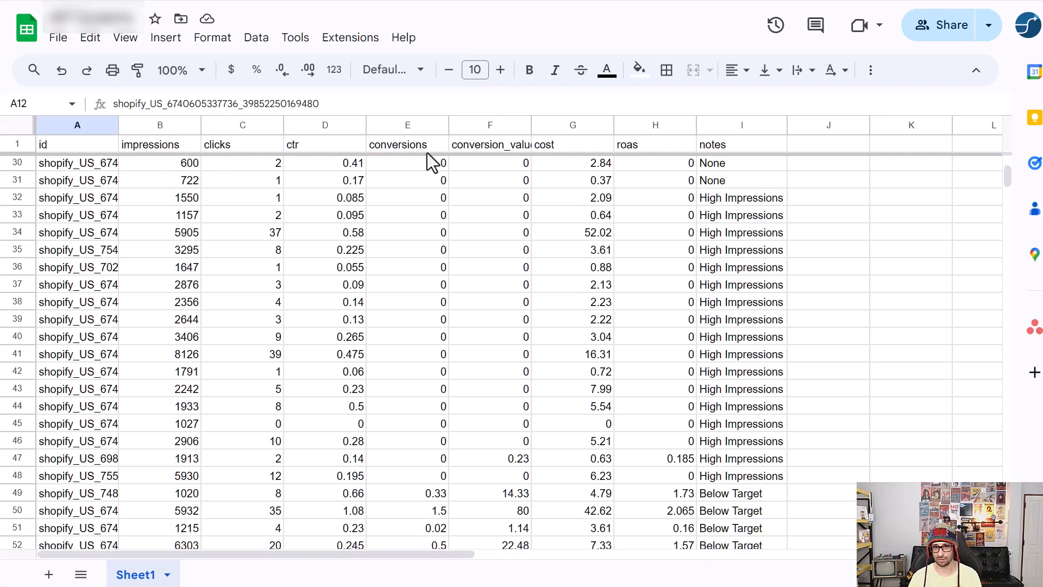
pyautogui.moveTo(626, 167)
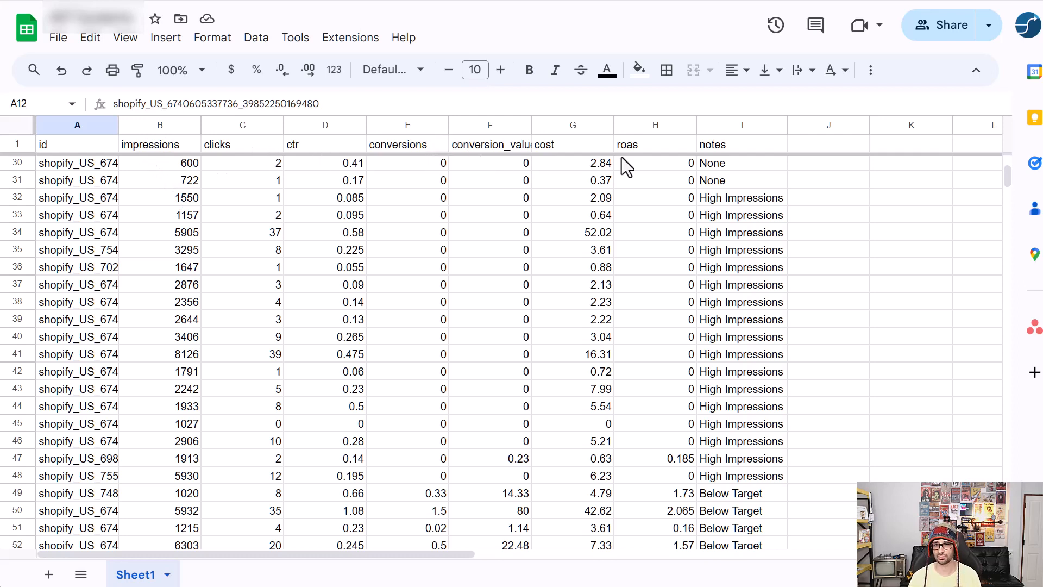
pyautogui.moveTo(470, 301)
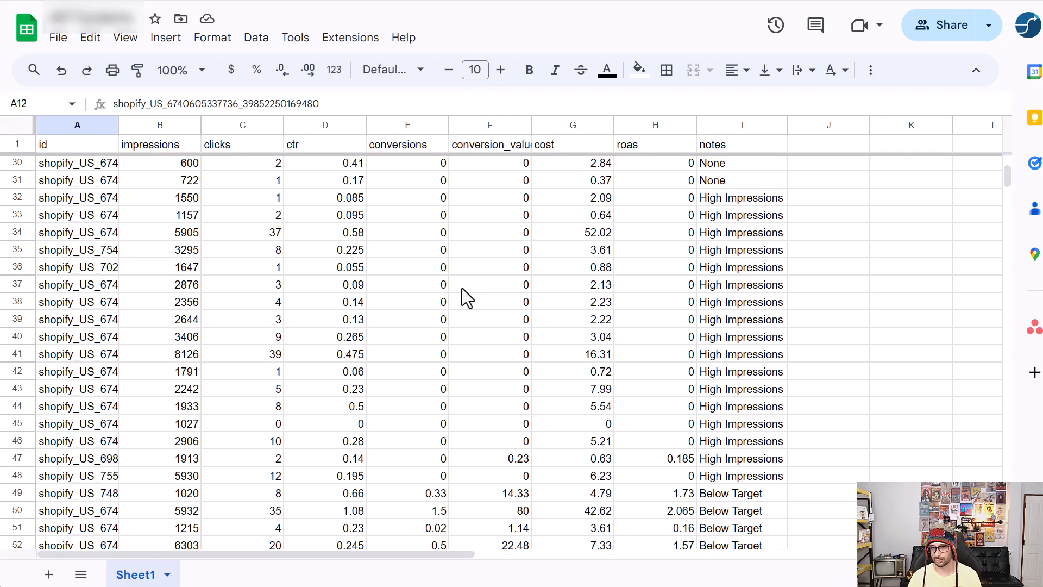
pyautogui.moveTo(414, 368)
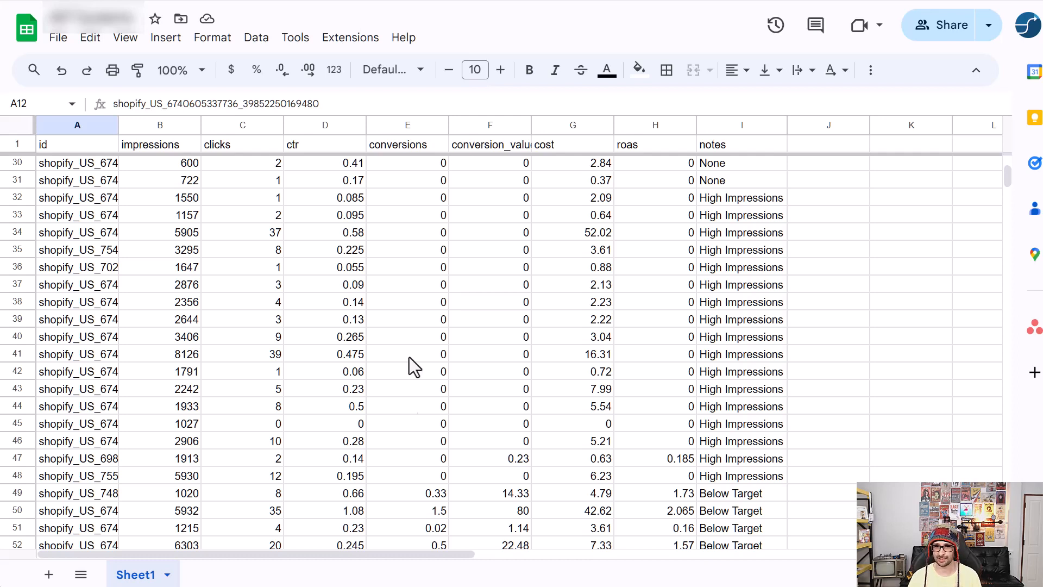
pyautogui.moveTo(428, 477)
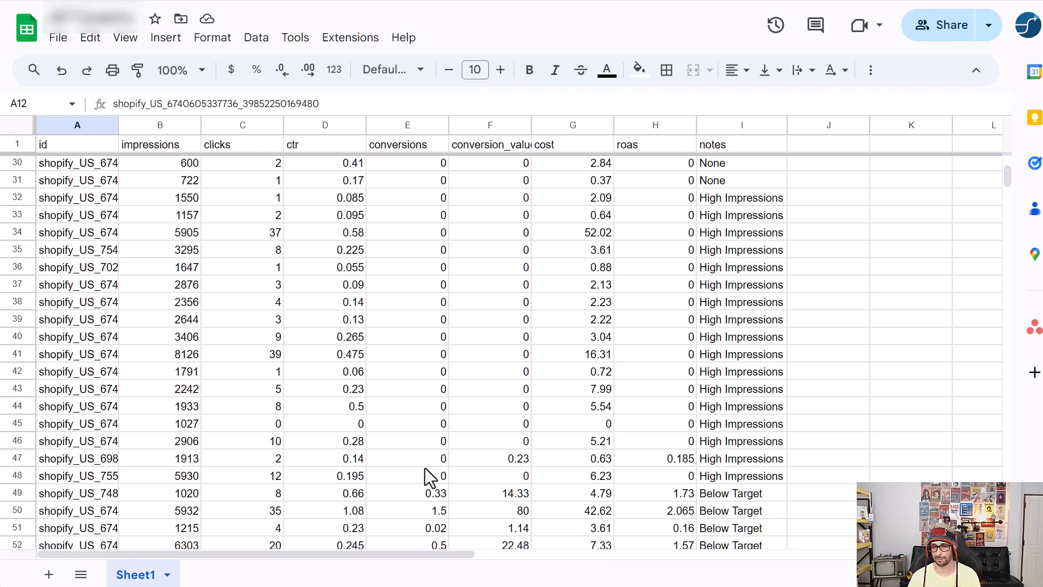
pyautogui.moveTo(638, 254)
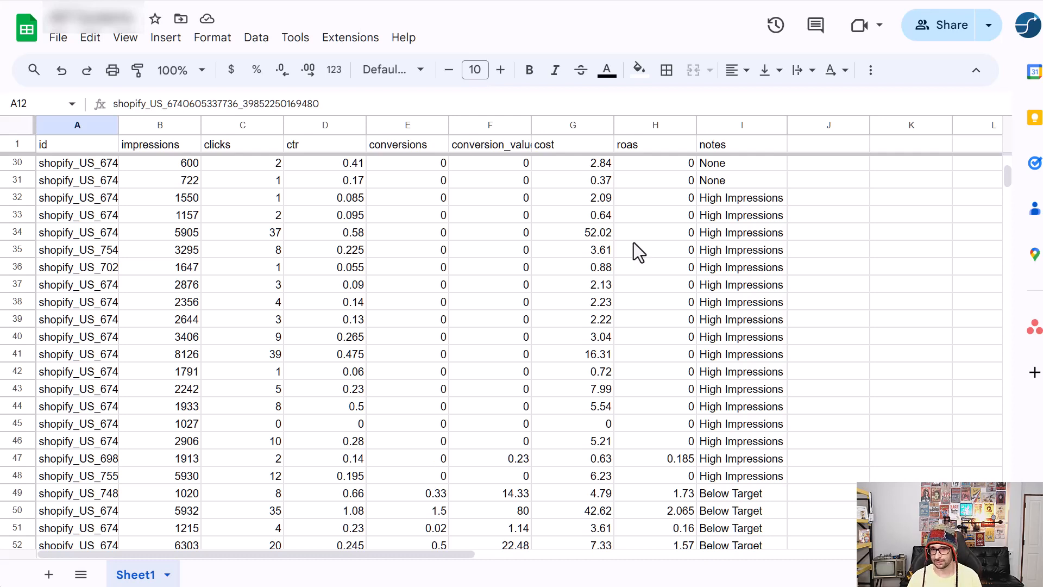
pyautogui.moveTo(591, 361)
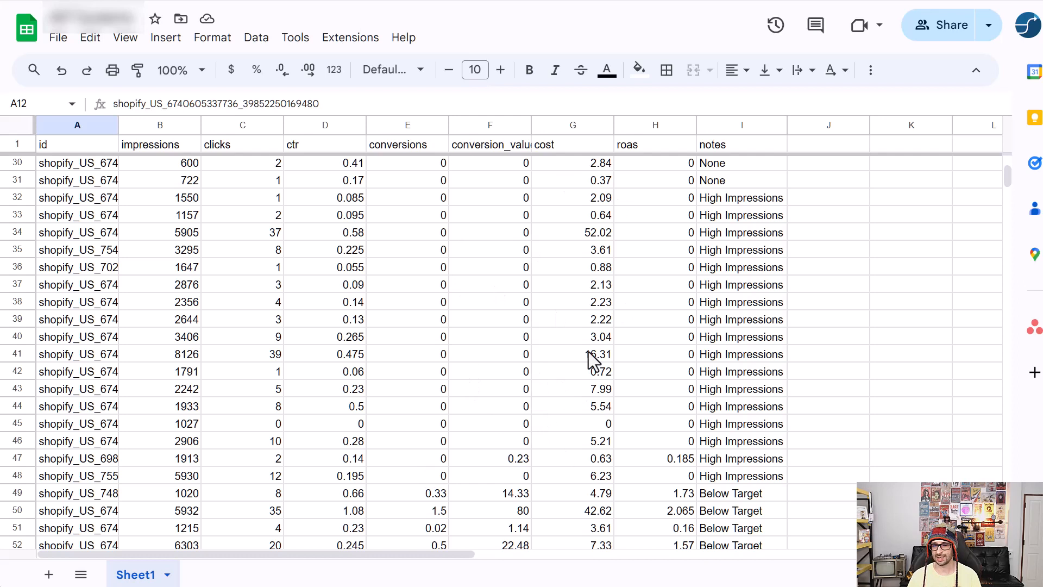
pyautogui.moveTo(293, 339)
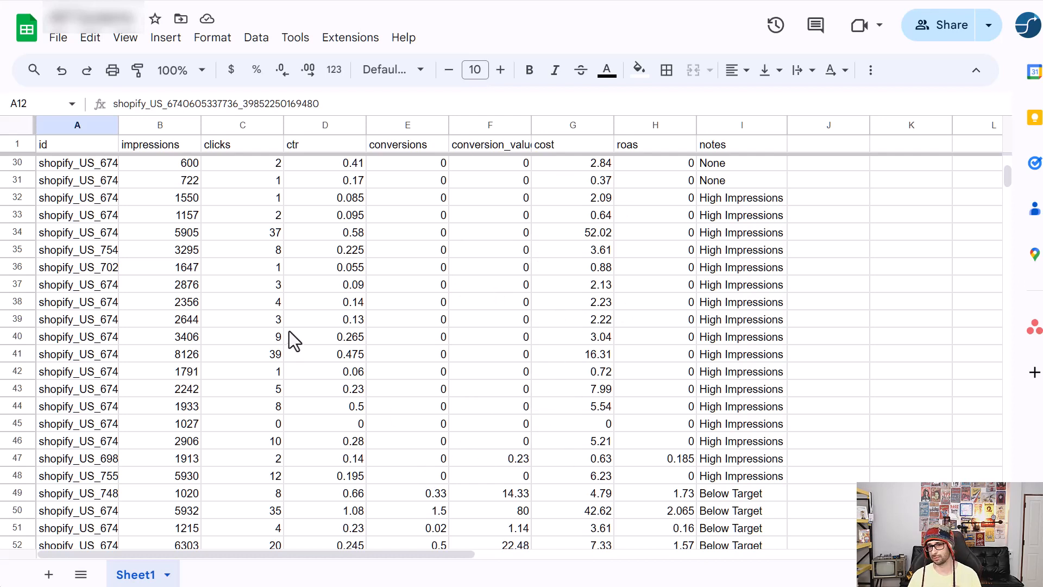
pyautogui.moveTo(552, 267)
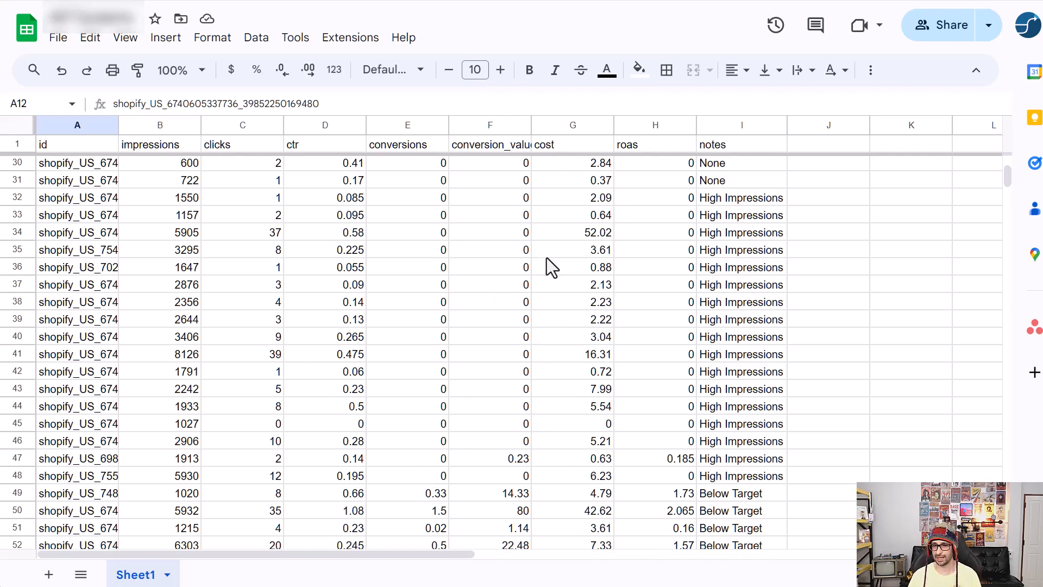
pyautogui.moveTo(624, 194)
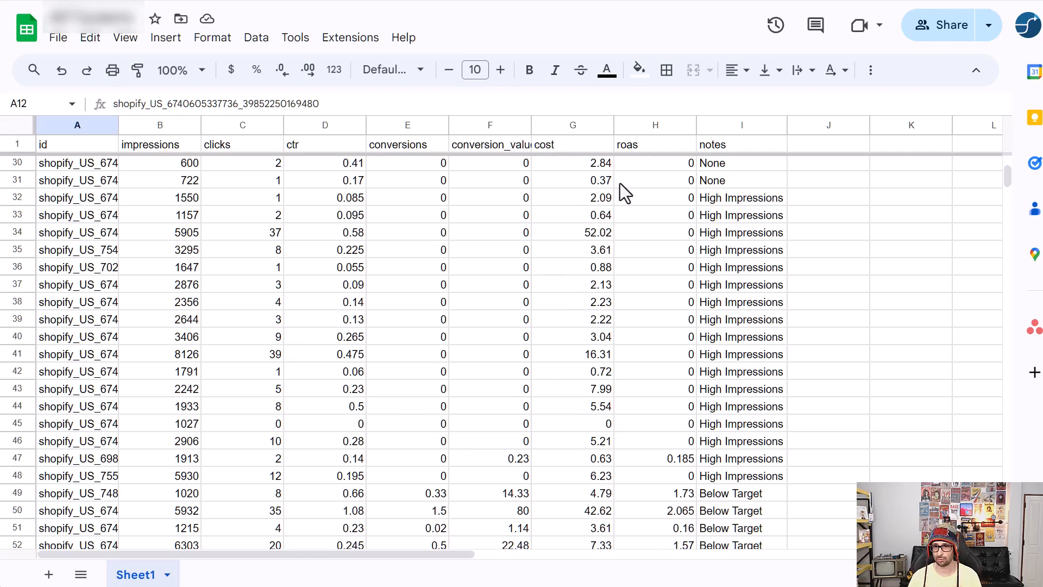
pyautogui.moveTo(560, 200)
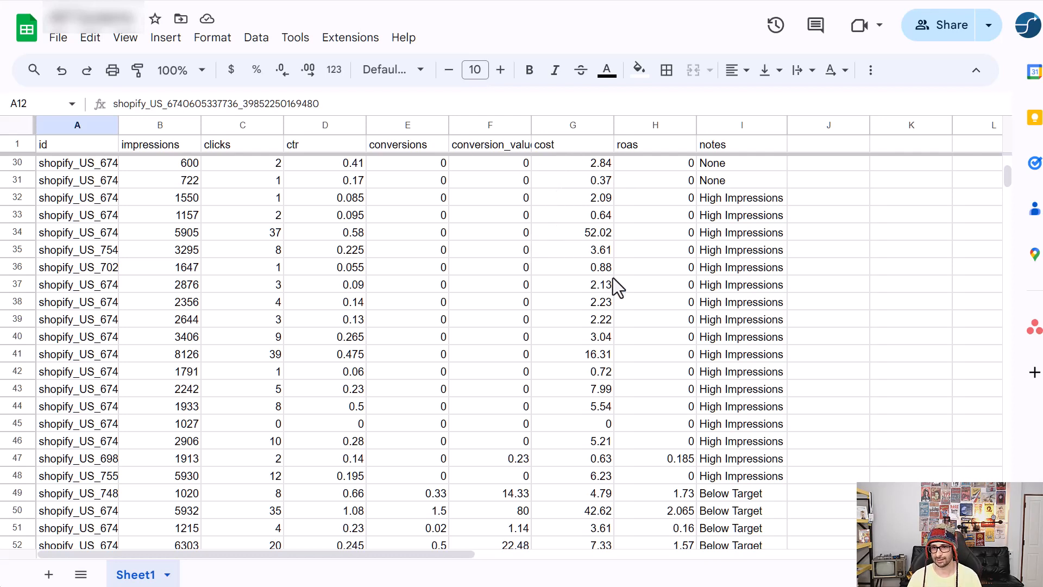
pyautogui.moveTo(597, 334)
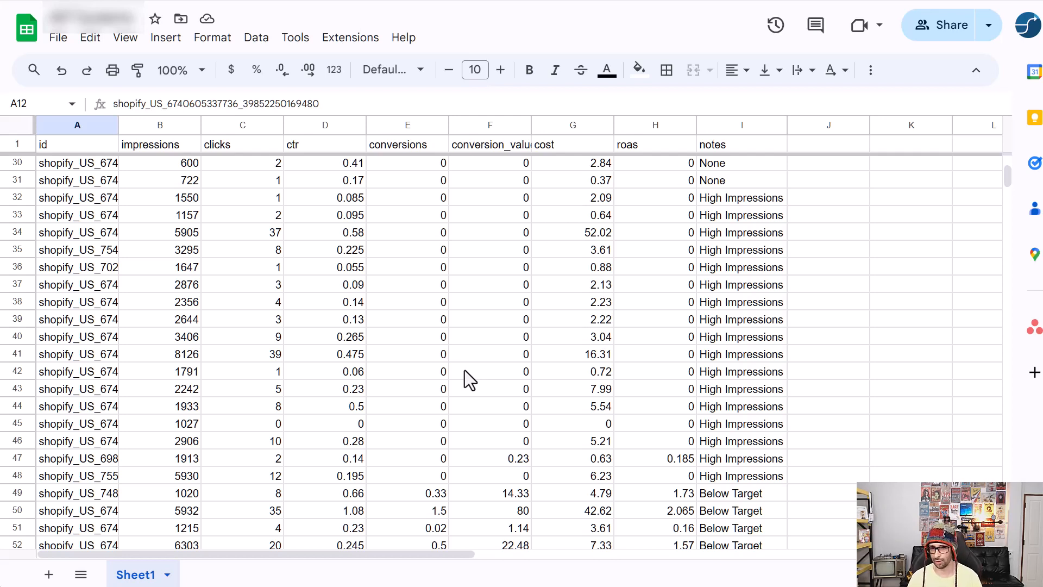
pyautogui.moveTo(526, 308)
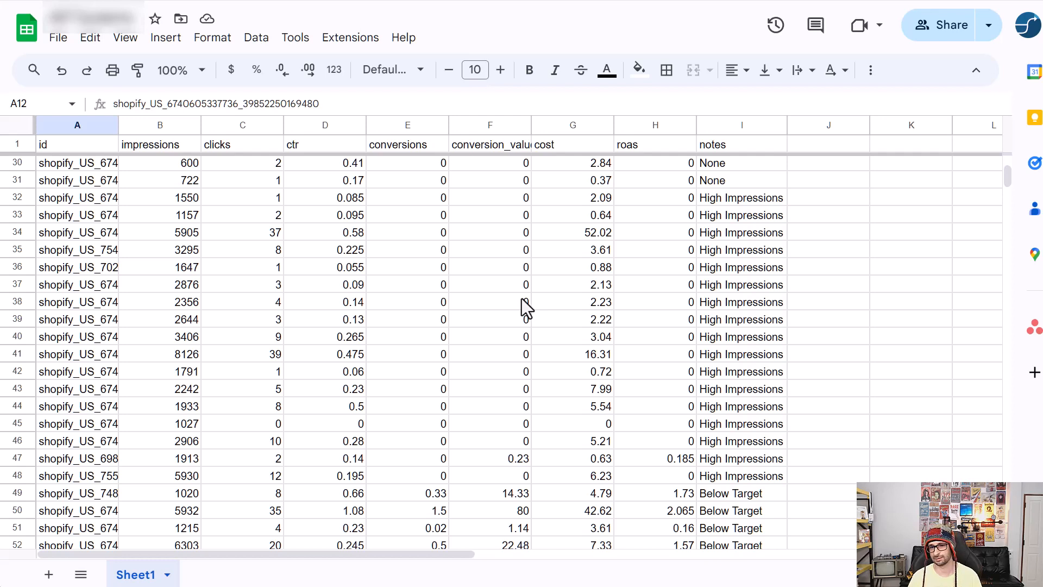
pyautogui.moveTo(609, 326)
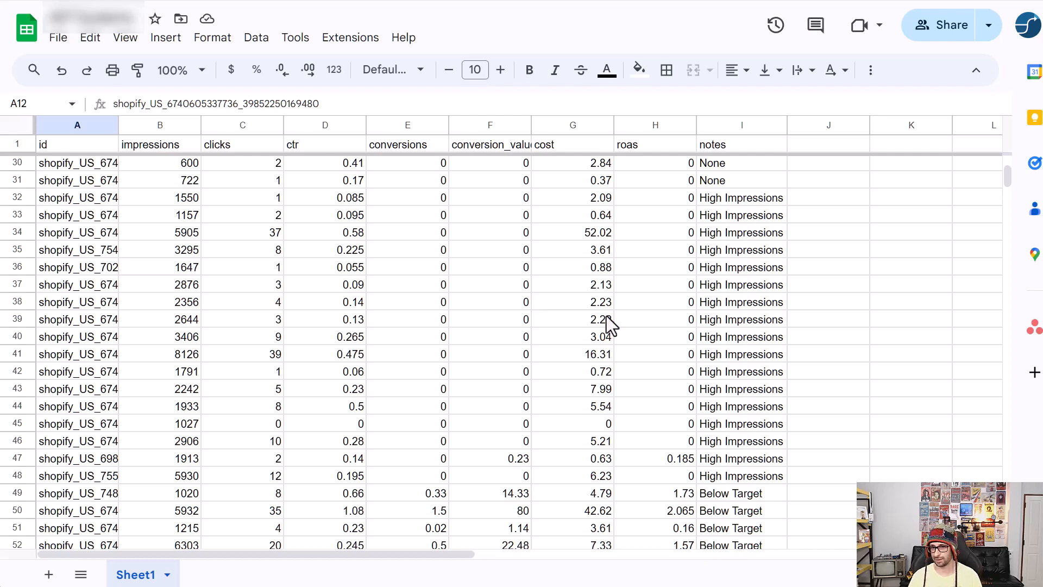
pyautogui.moveTo(606, 319)
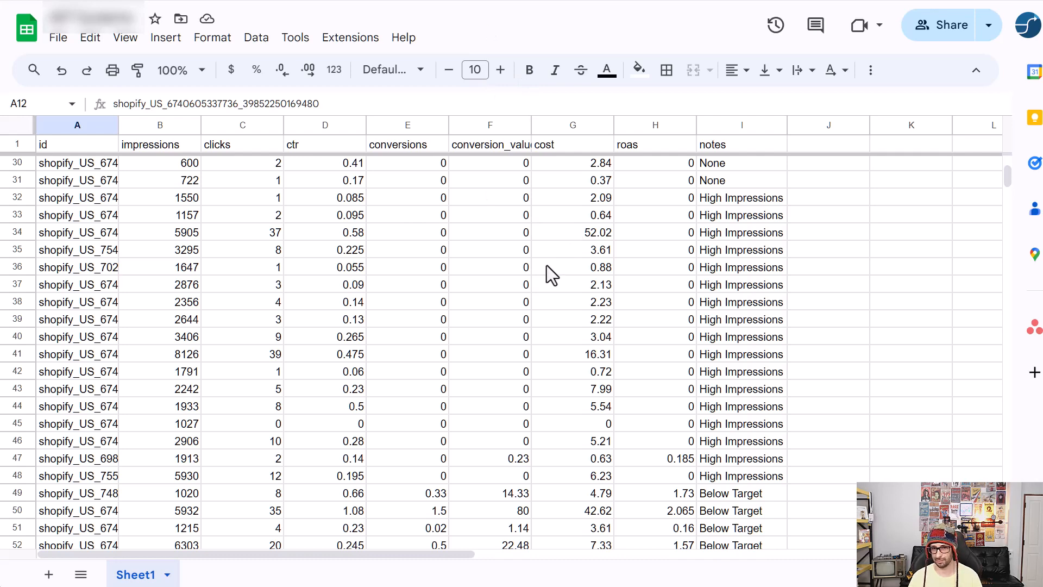
pyautogui.moveTo(383, 140)
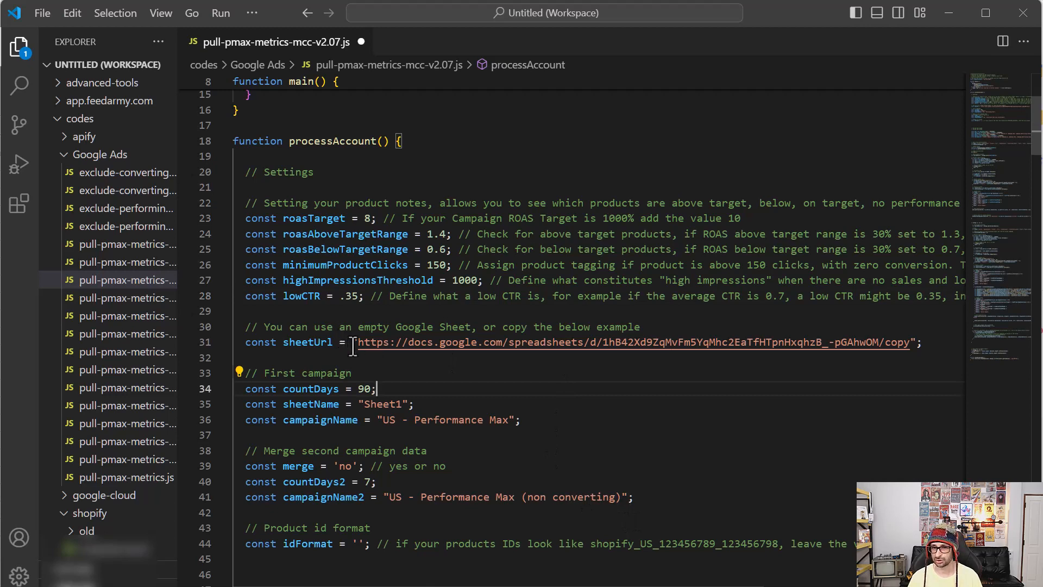
pyautogui.moveTo(466, 342)
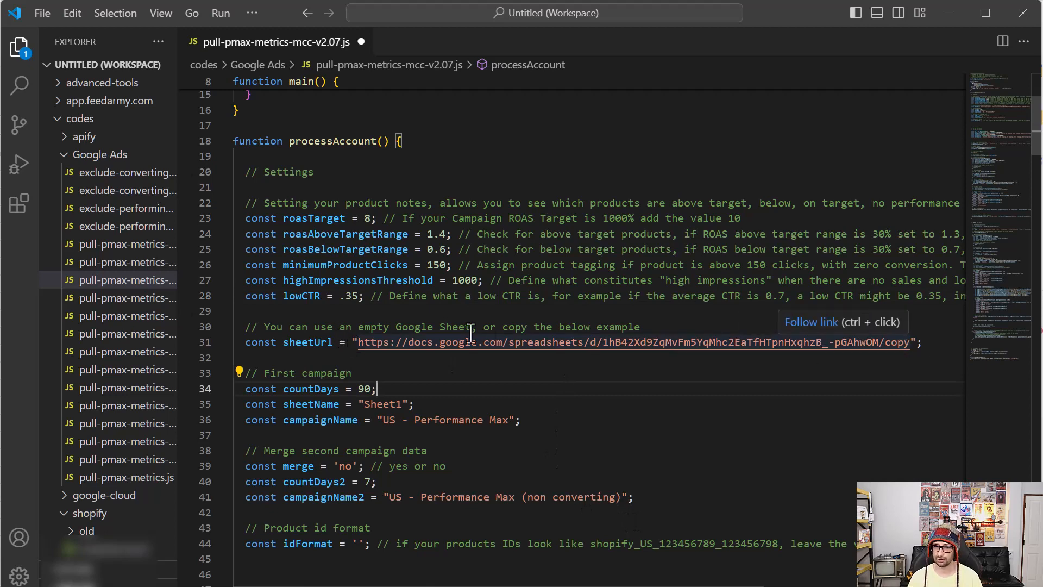
pyautogui.moveTo(451, 342)
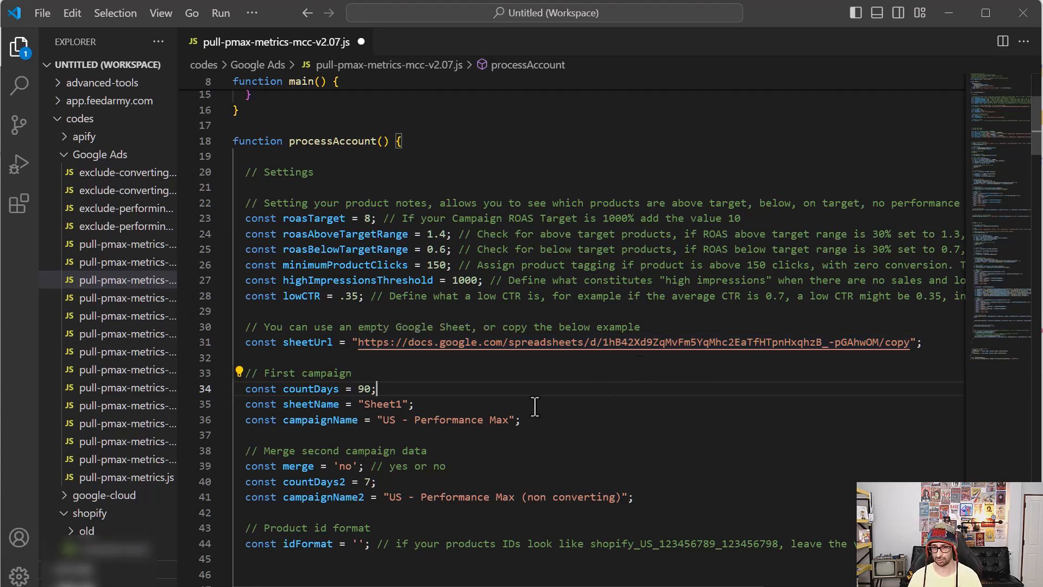
pyautogui.moveTo(432, 327)
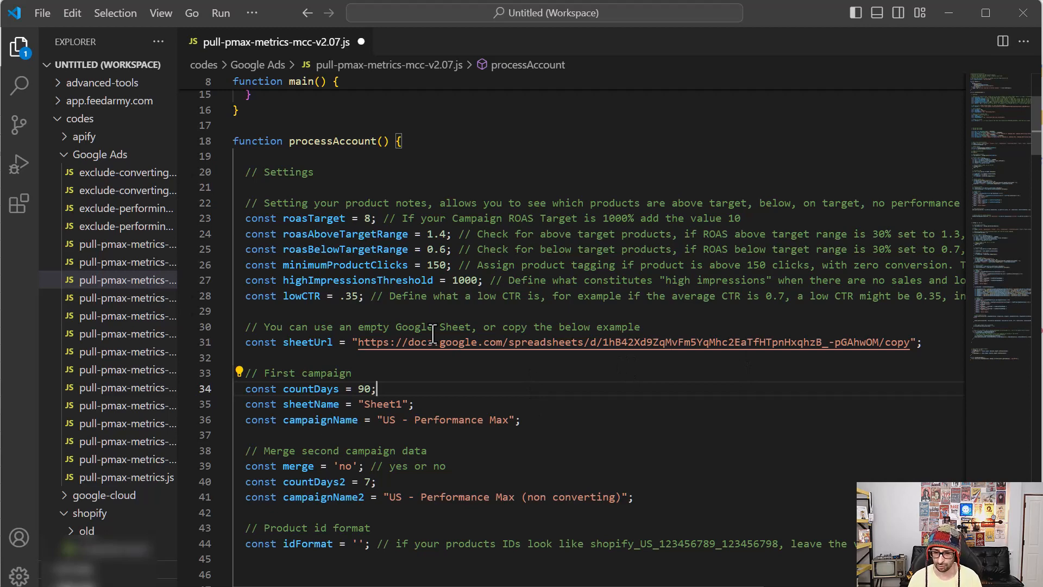
pyautogui.moveTo(682, 331)
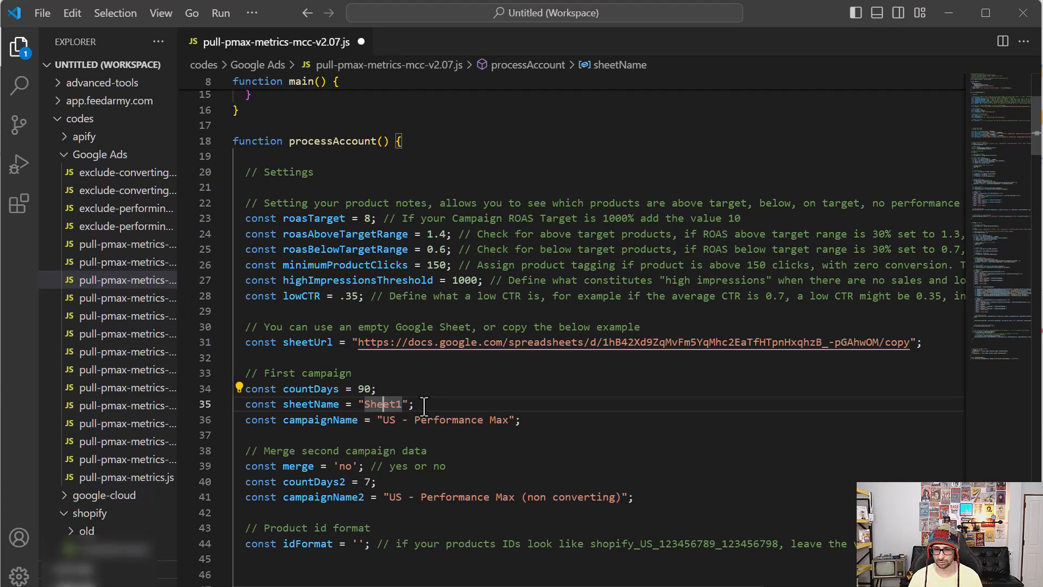
pyautogui.moveTo(461, 420)
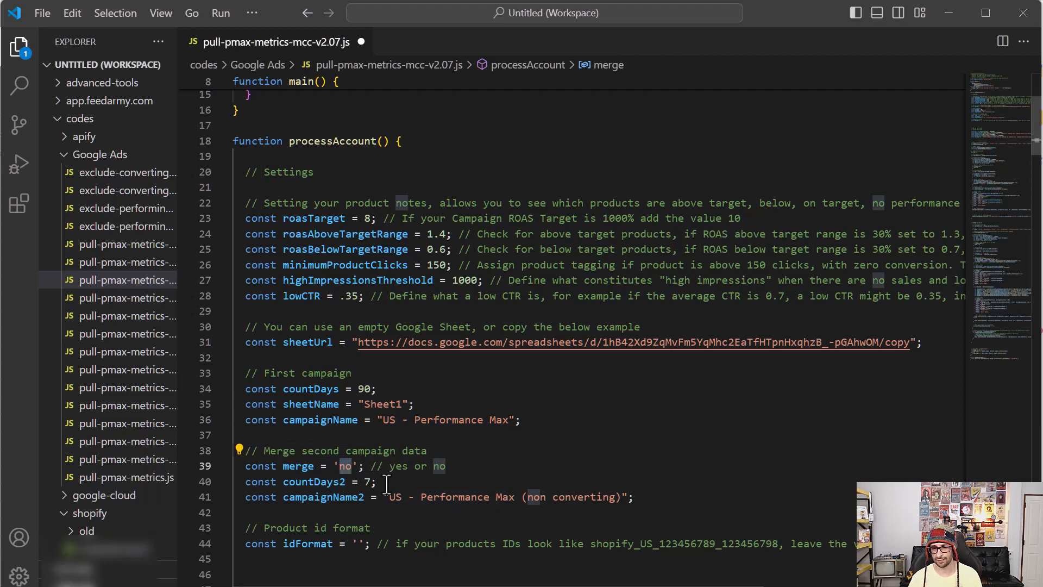
# - Change the const merge setting from 'no' to 'yes'
pyautogui.write('yes')
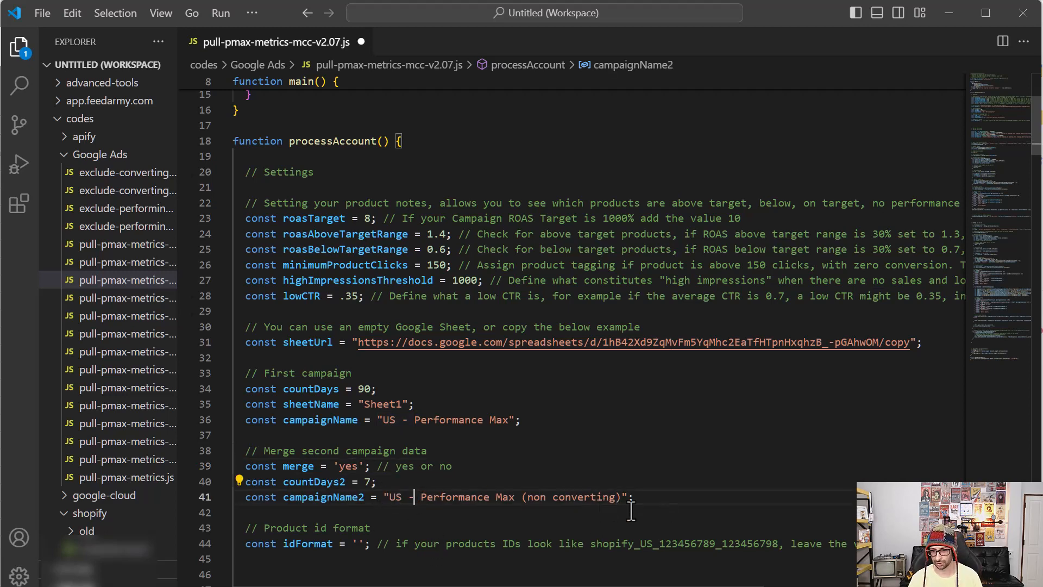
pyautogui.moveTo(664, 459)
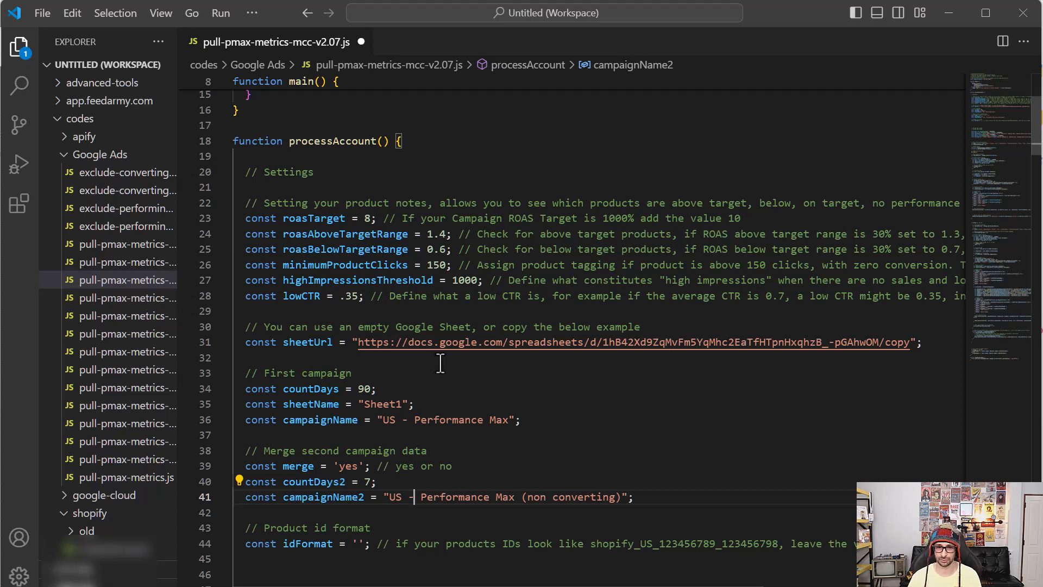
# - Clear 'fullcaps' so idFormat = '' on line 44 and review the fullcap comment
pyautogui.scroll(-3)
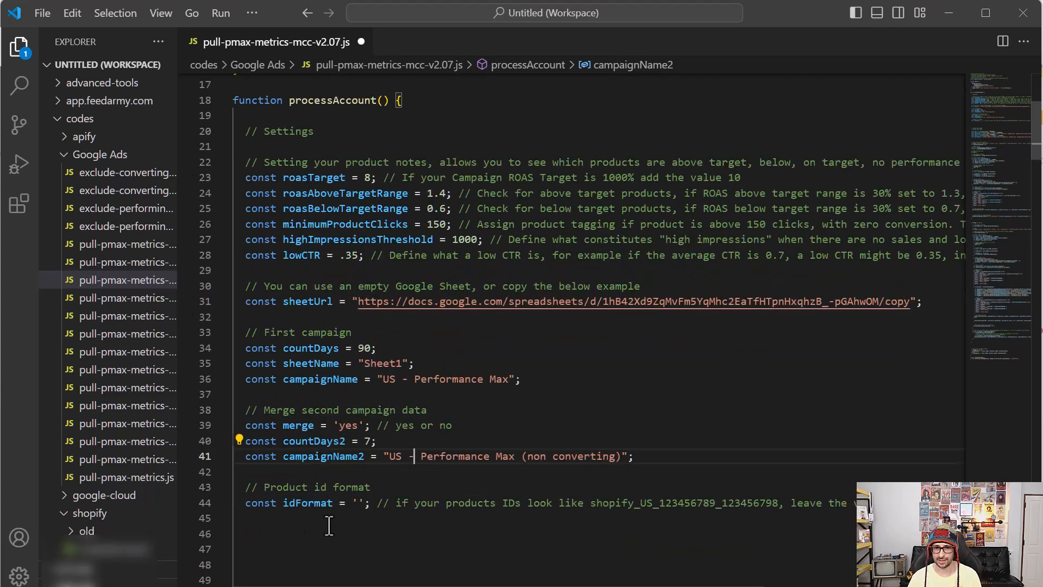
pyautogui.click(357, 503)
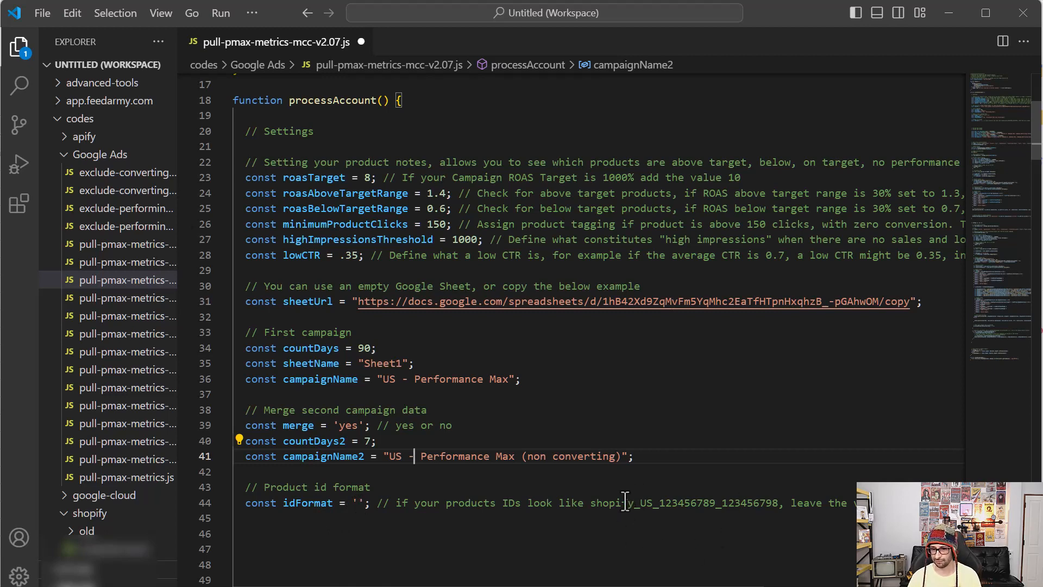
pyautogui.moveTo(649, 503)
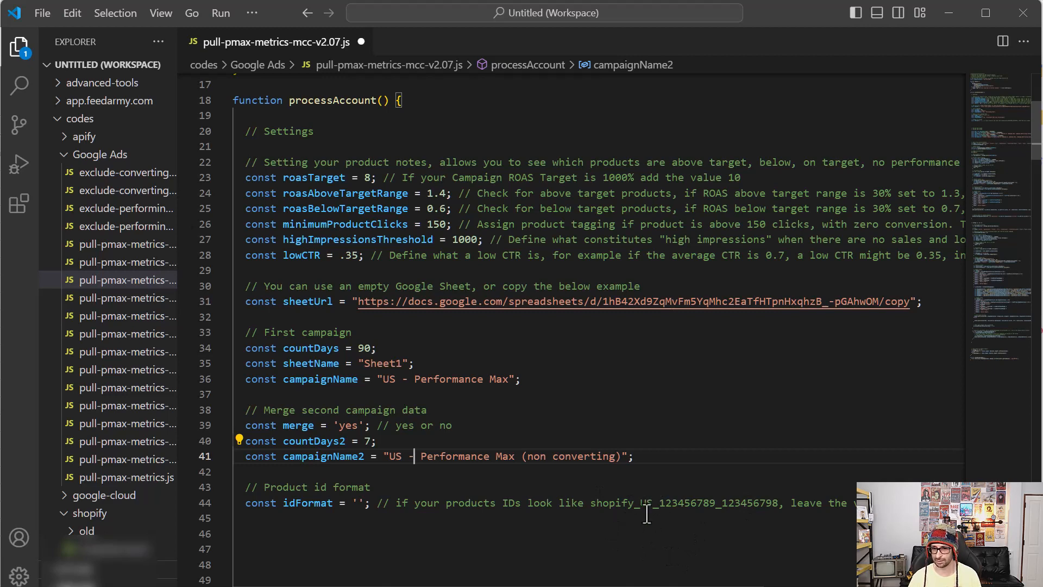
pyautogui.moveTo(638, 508)
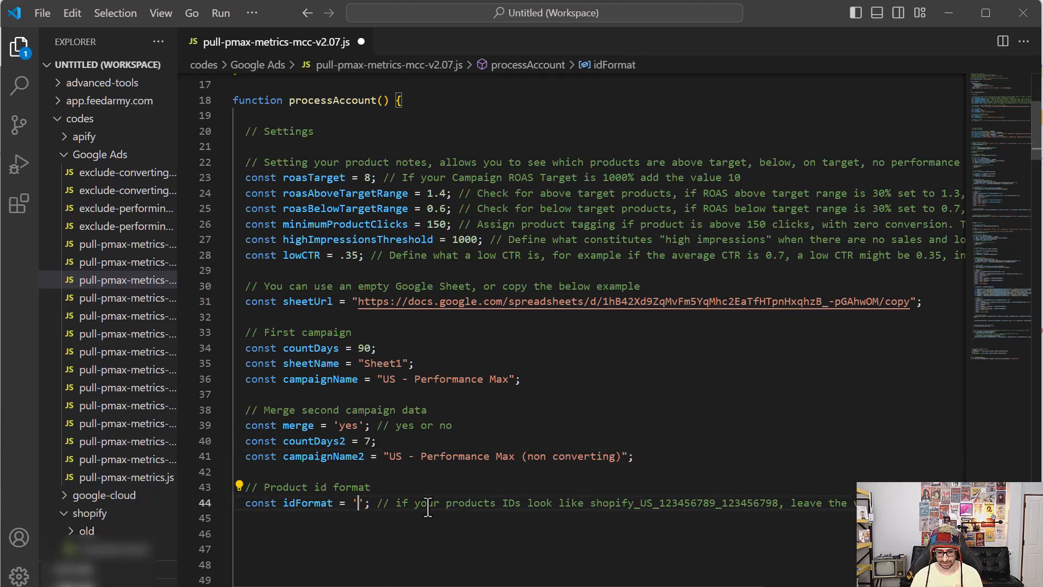
pyautogui.write('fullcaps')
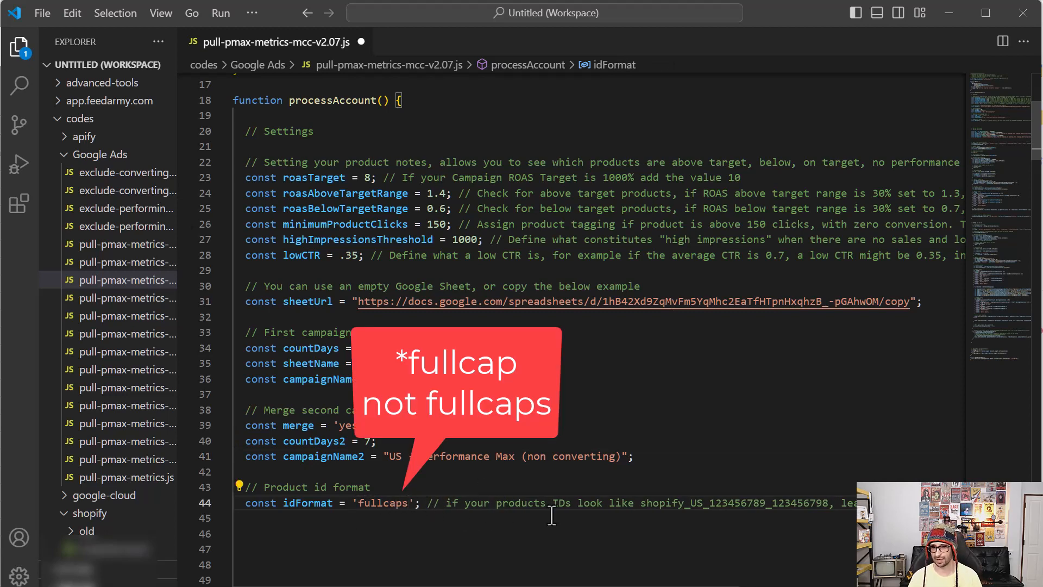
pyautogui.moveTo(420, 533)
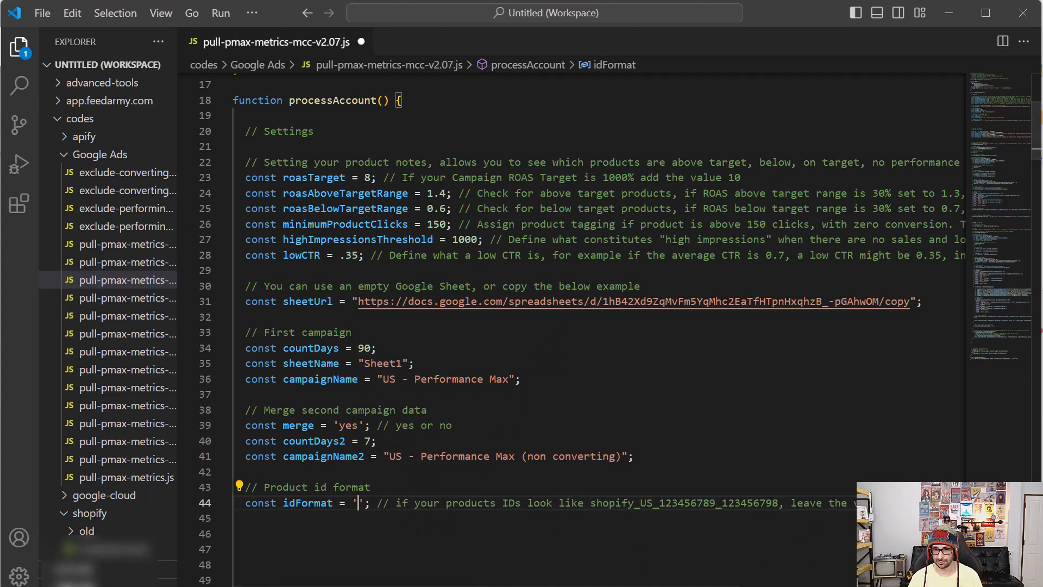
pyautogui.moveTo(531, 526)
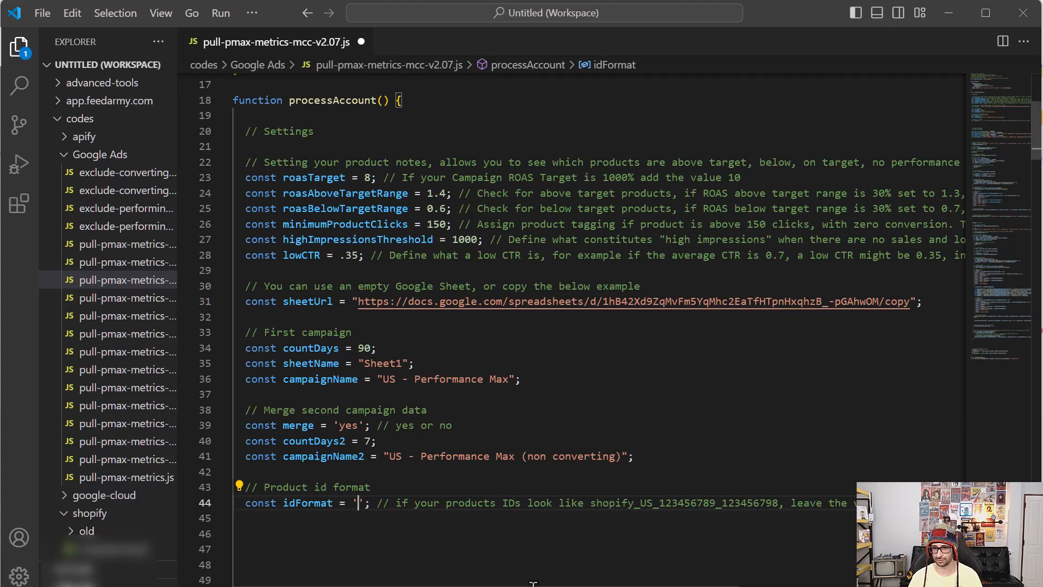
pyautogui.hscroll(3)
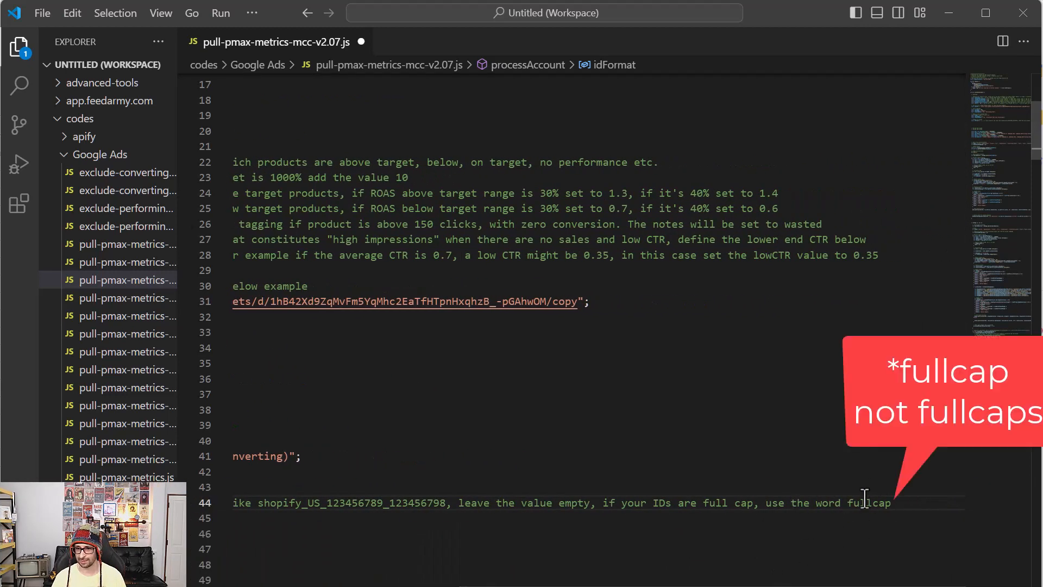
pyautogui.doubleClick(870, 503)
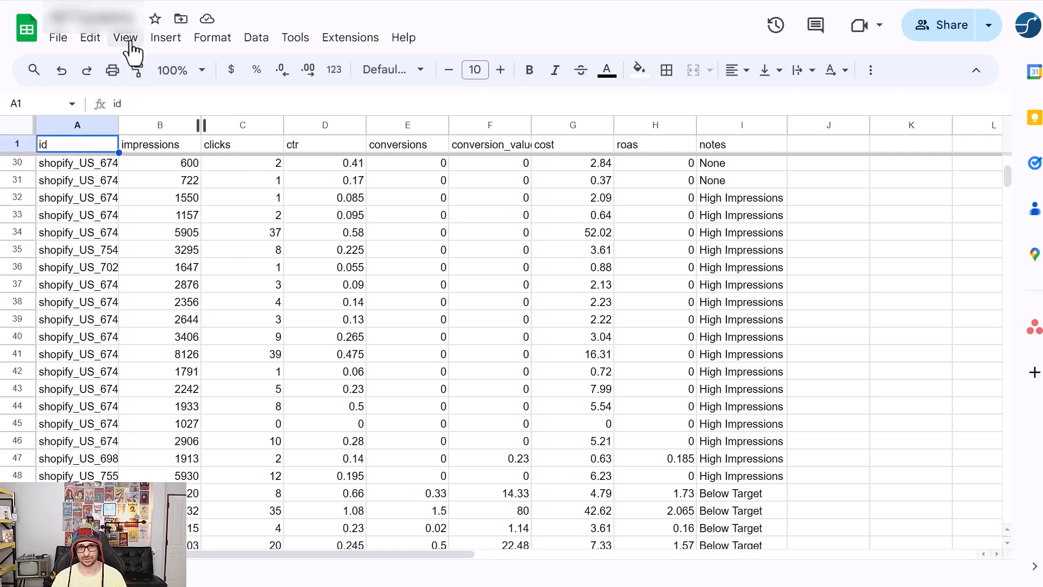
# - Freeze the header row via View > Freeze > 1 row and check Wasted and Within Range notes
pyautogui.click(125, 37)
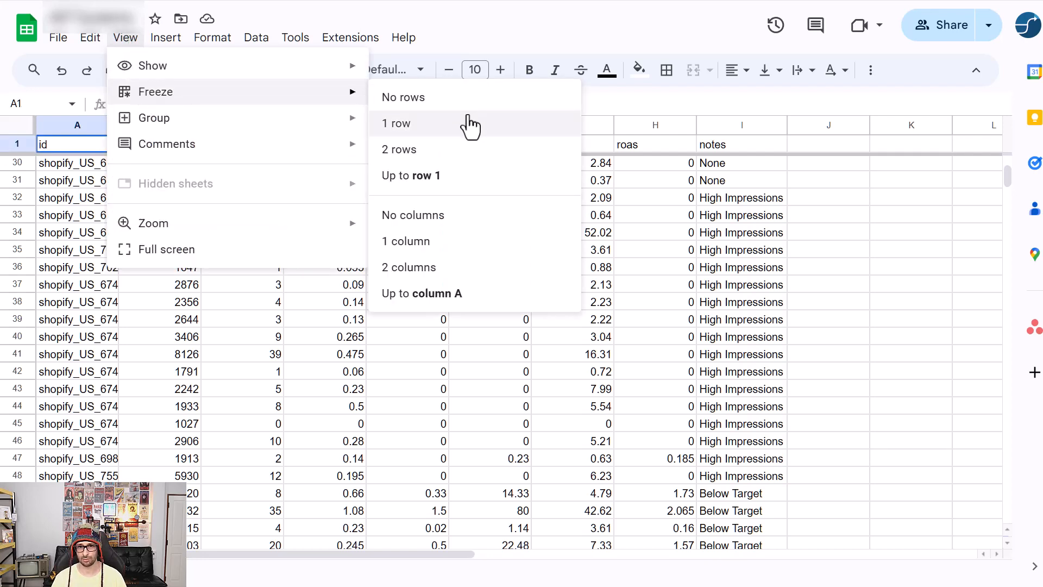
pyautogui.click(741, 124)
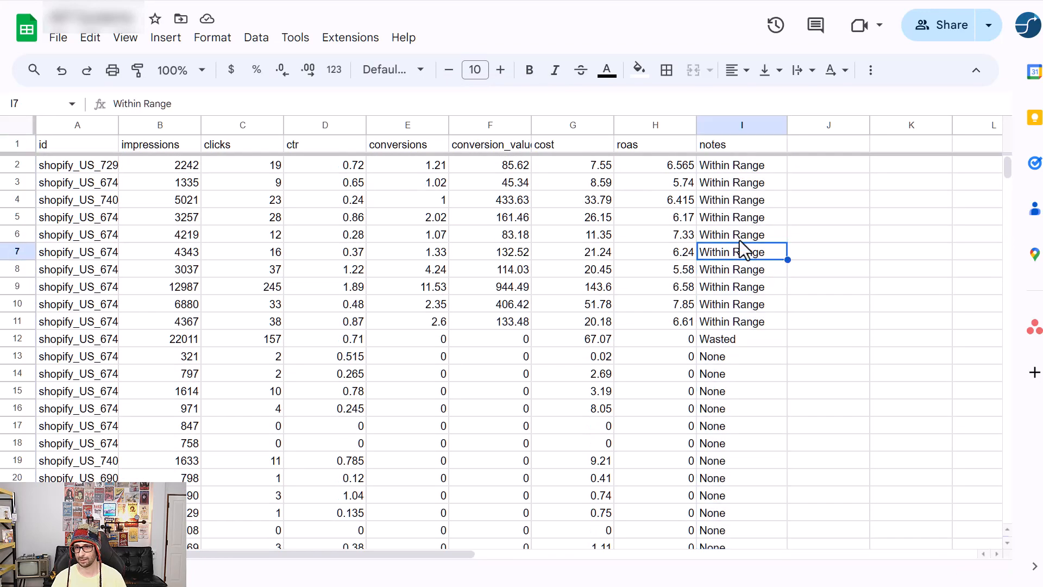
pyautogui.moveTo(745, 225)
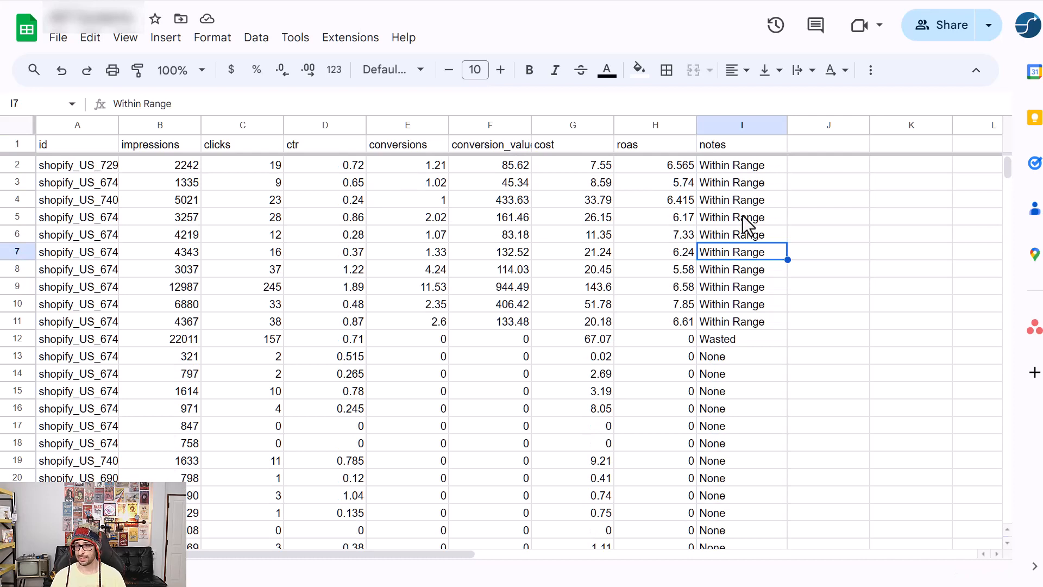
pyautogui.moveTo(706, 148)
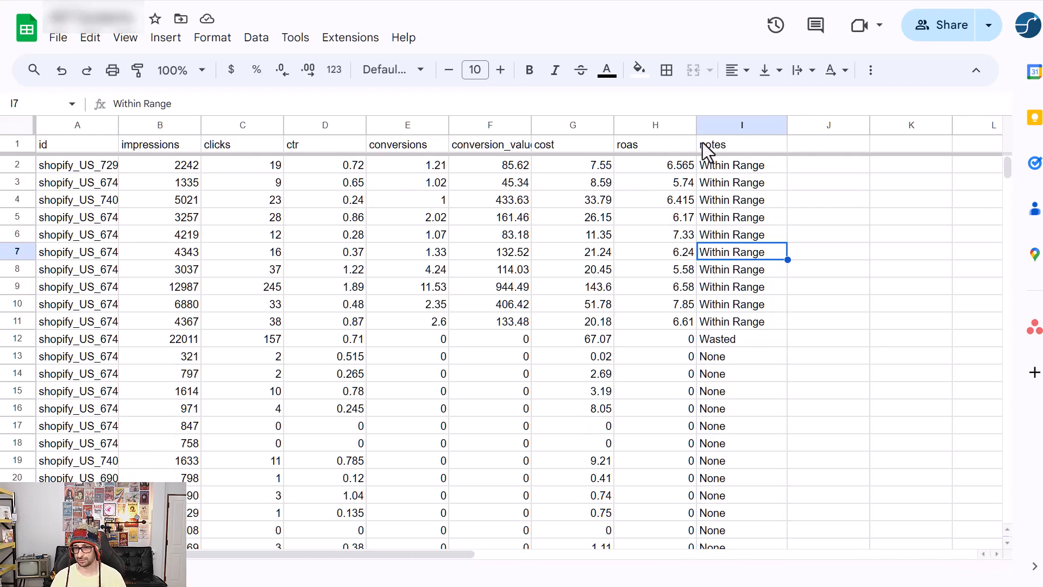
pyautogui.moveTo(783, 368)
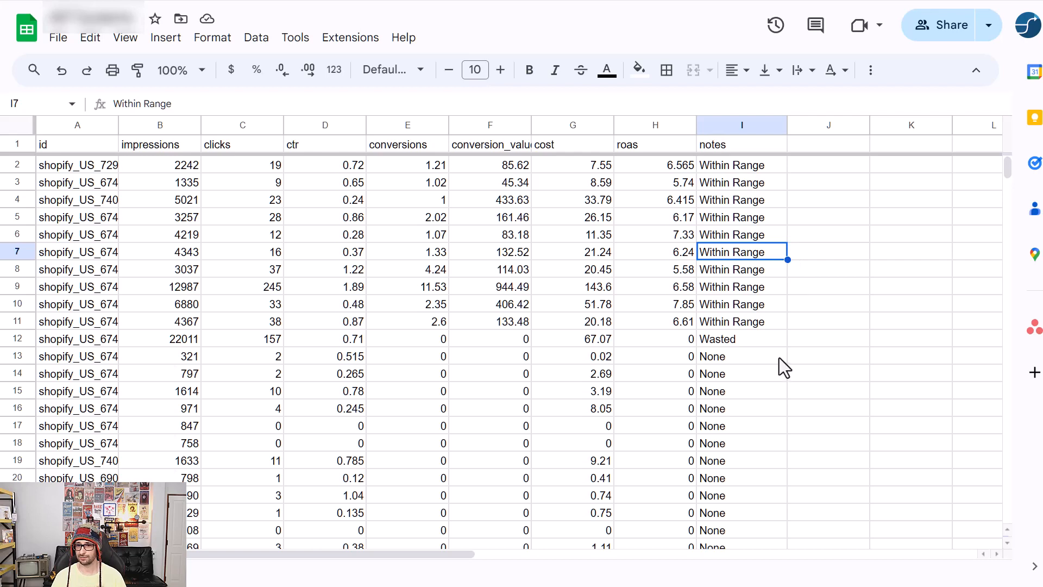
pyautogui.moveTo(720, 357)
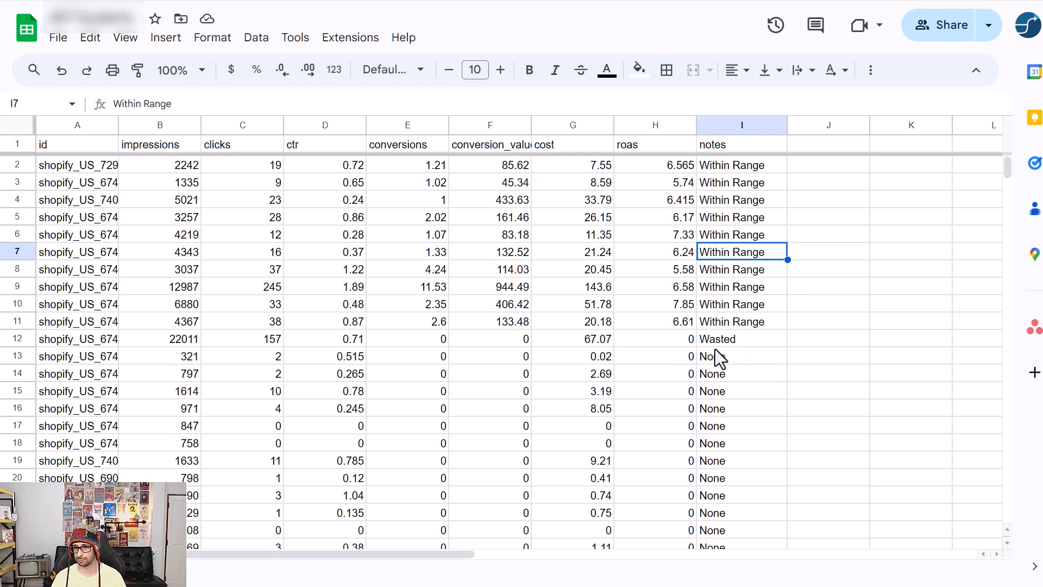
pyautogui.click(741, 339)
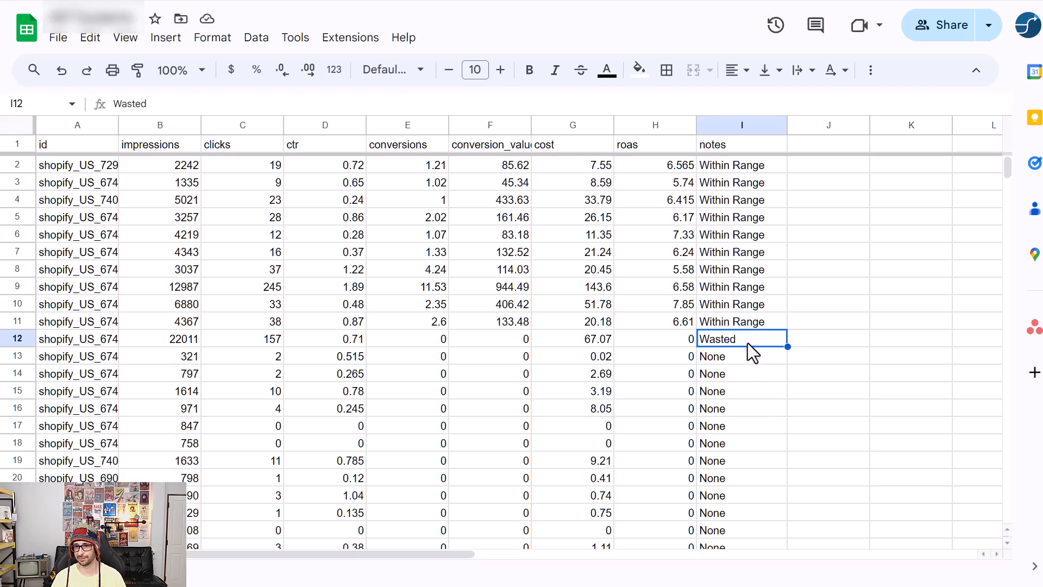
pyautogui.moveTo(572, 360)
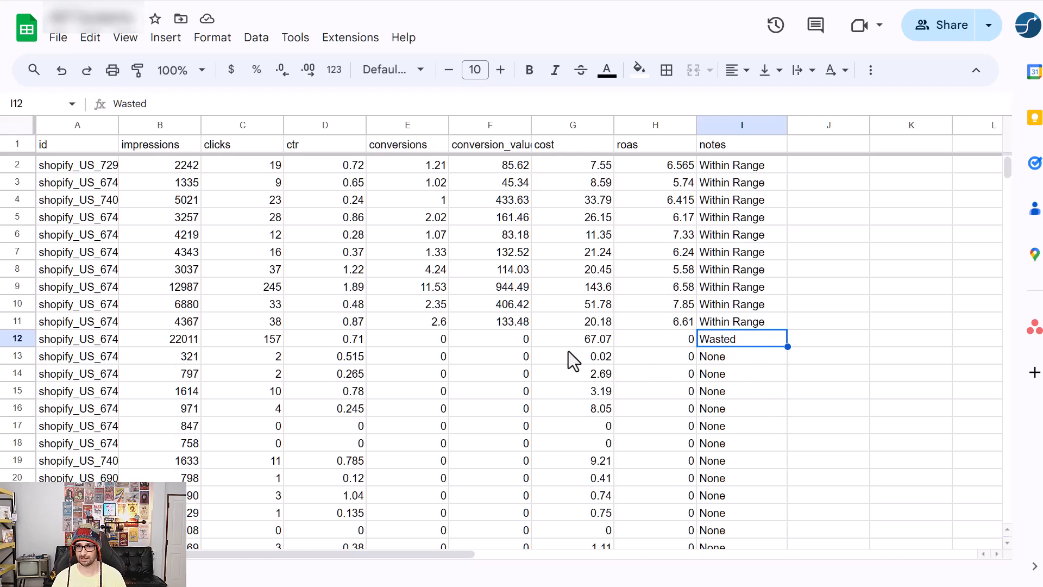
pyautogui.moveTo(308, 363)
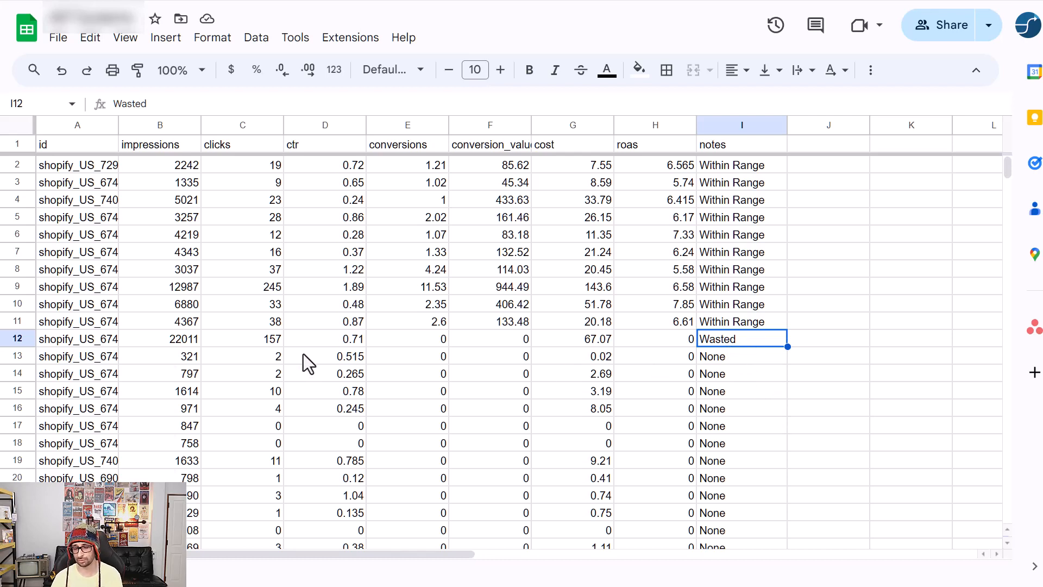
pyautogui.moveTo(630, 391)
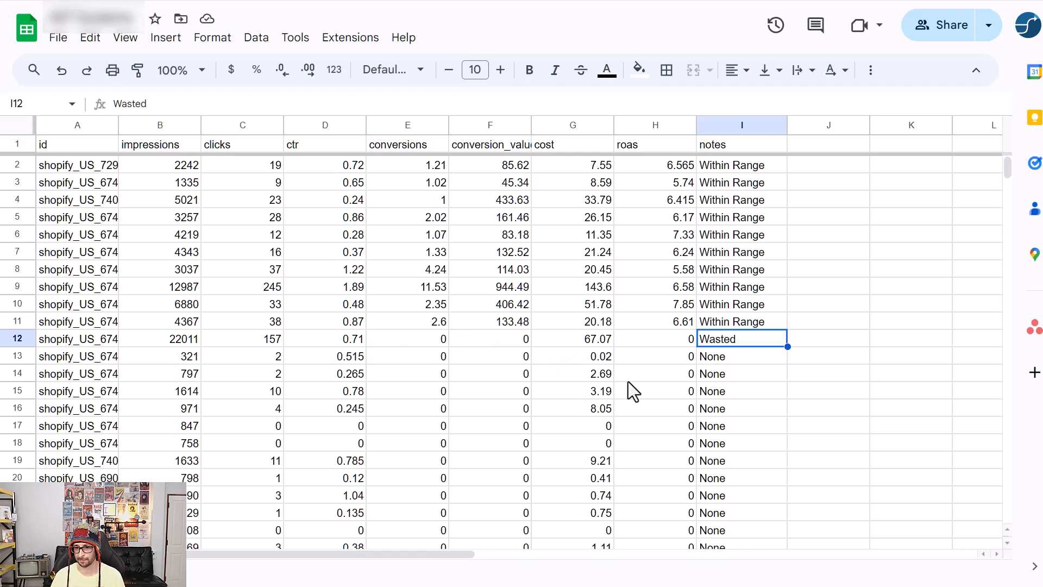
pyautogui.moveTo(796, 512)
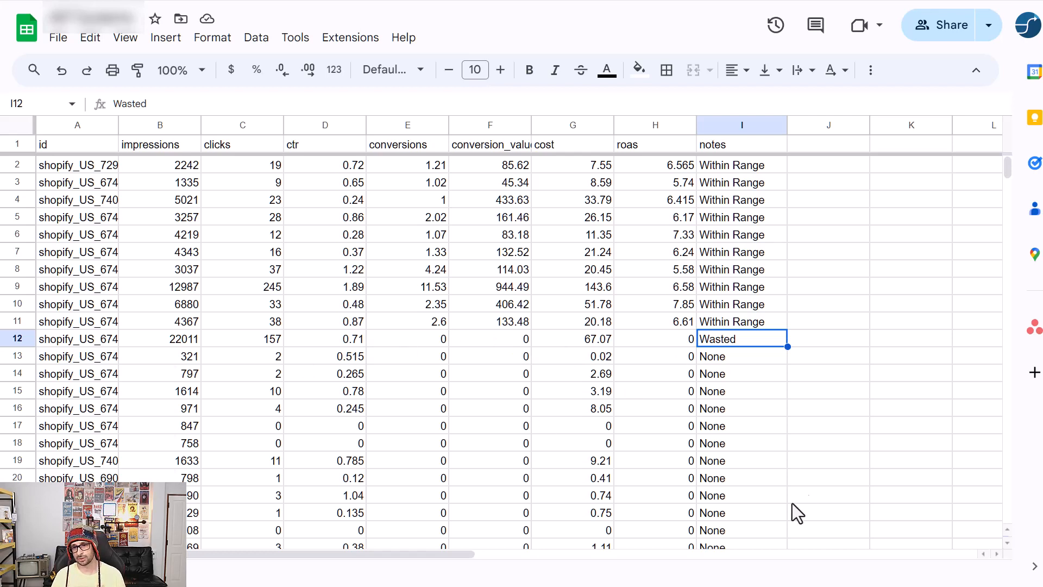
pyautogui.click(740, 268)
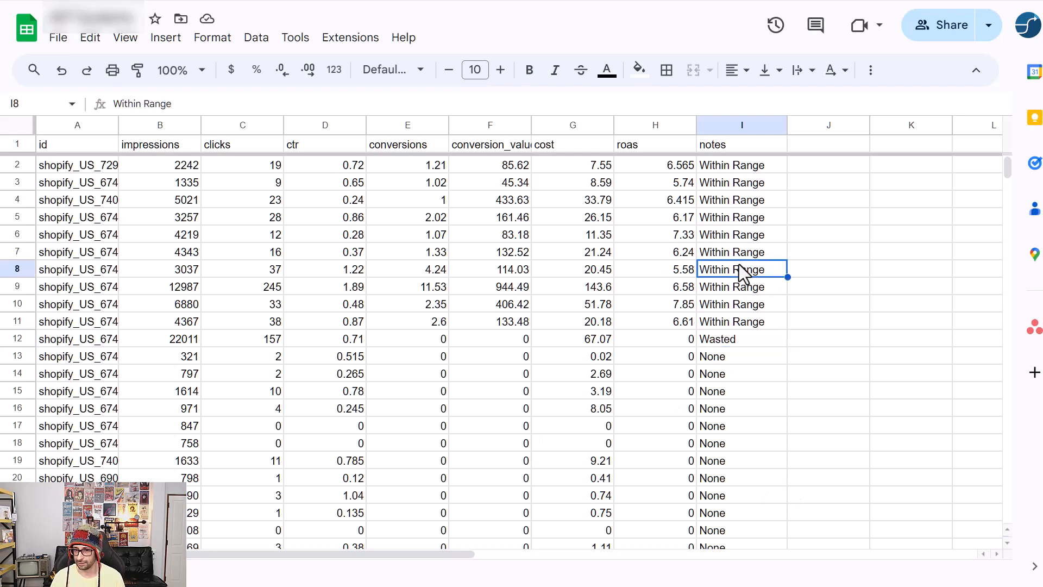
pyautogui.moveTo(731, 375)
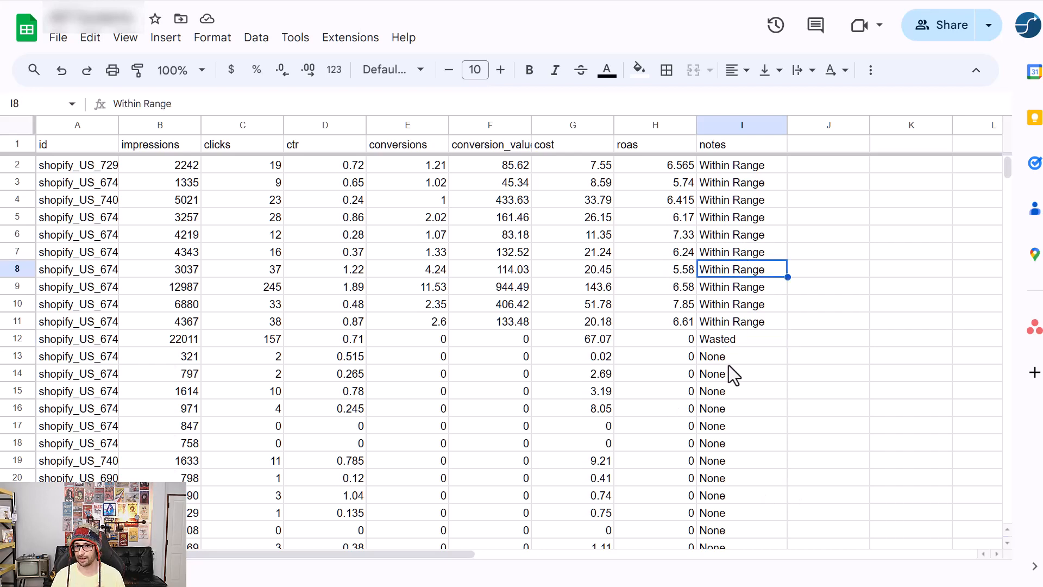
pyautogui.moveTo(748, 346)
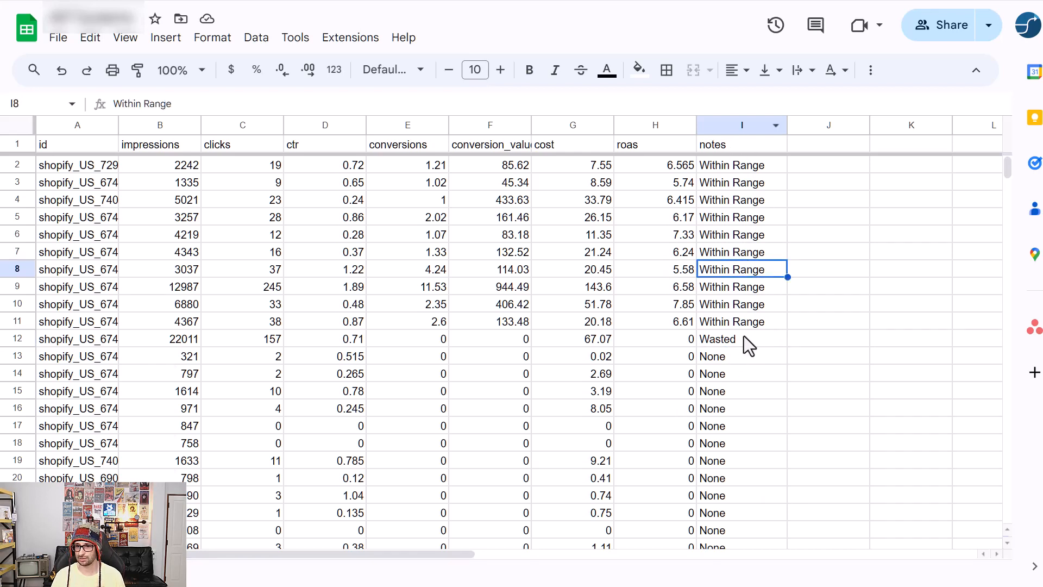
# - Scroll through the grouped notes values and select the Within Range note in row 9
pyautogui.click(741, 339)
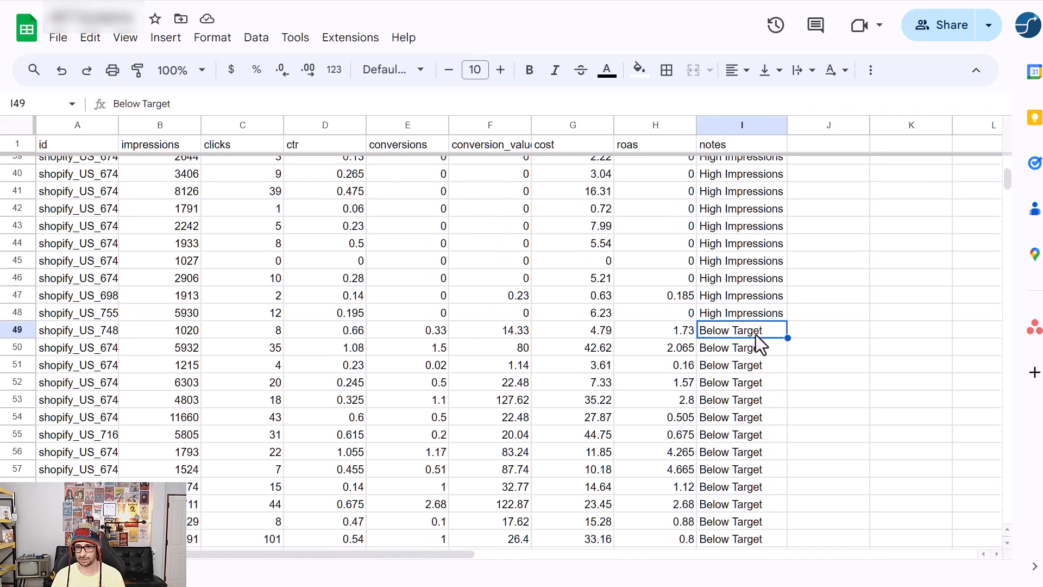
pyautogui.scroll(-3)
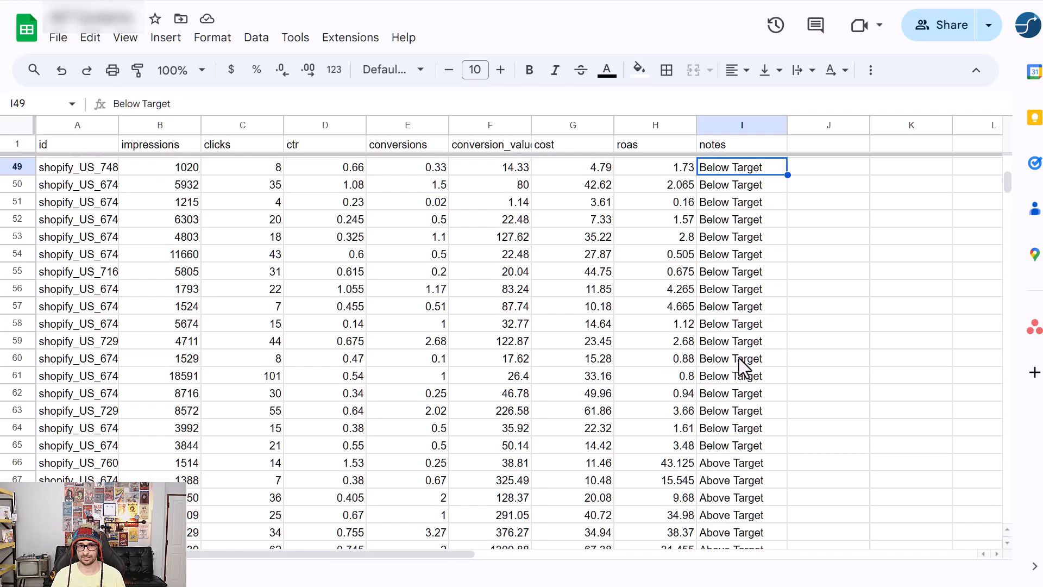
pyautogui.scroll(-3)
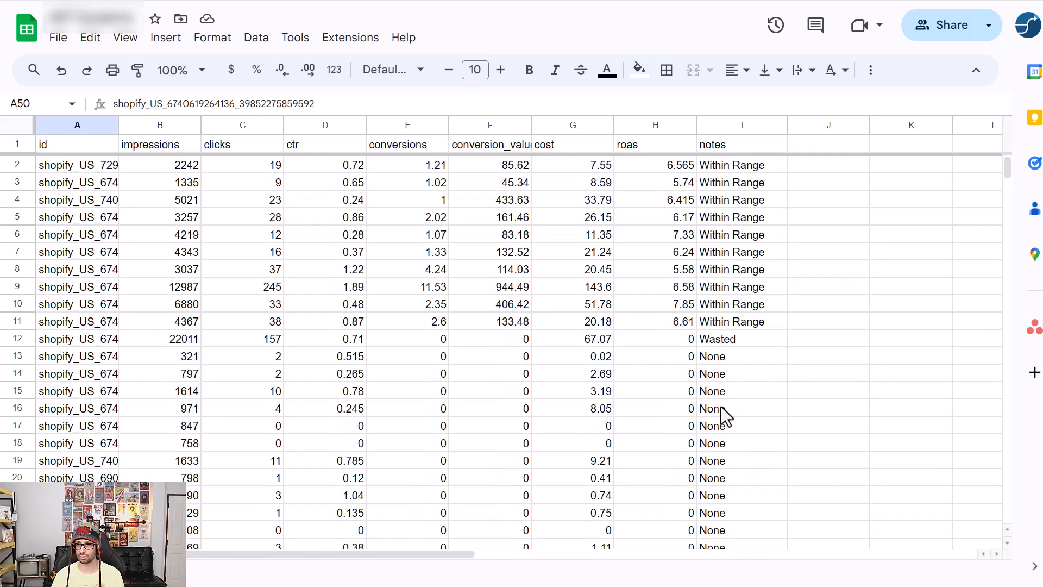
pyautogui.scroll(-3)
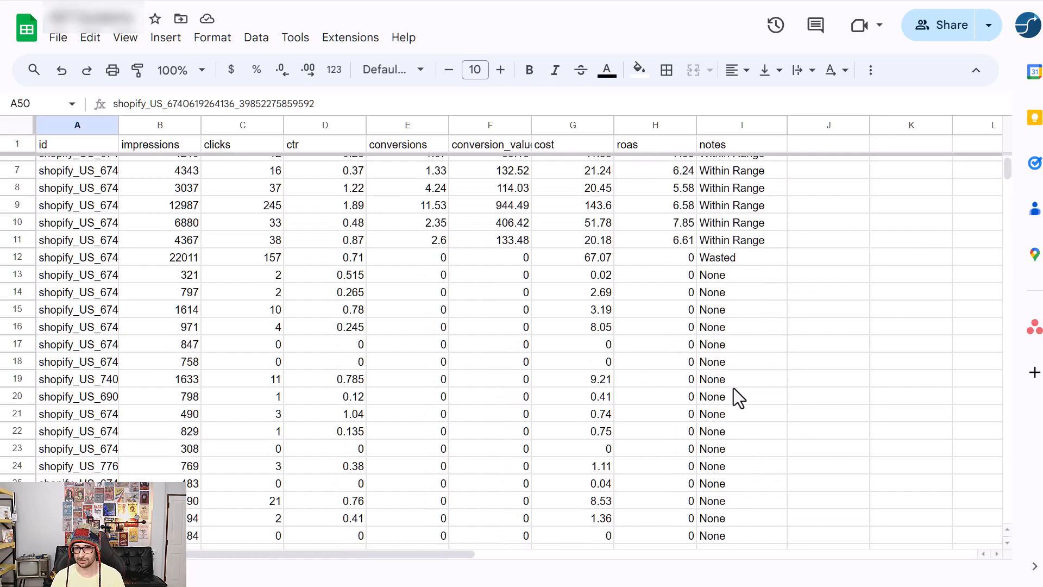
pyautogui.scroll(-3)
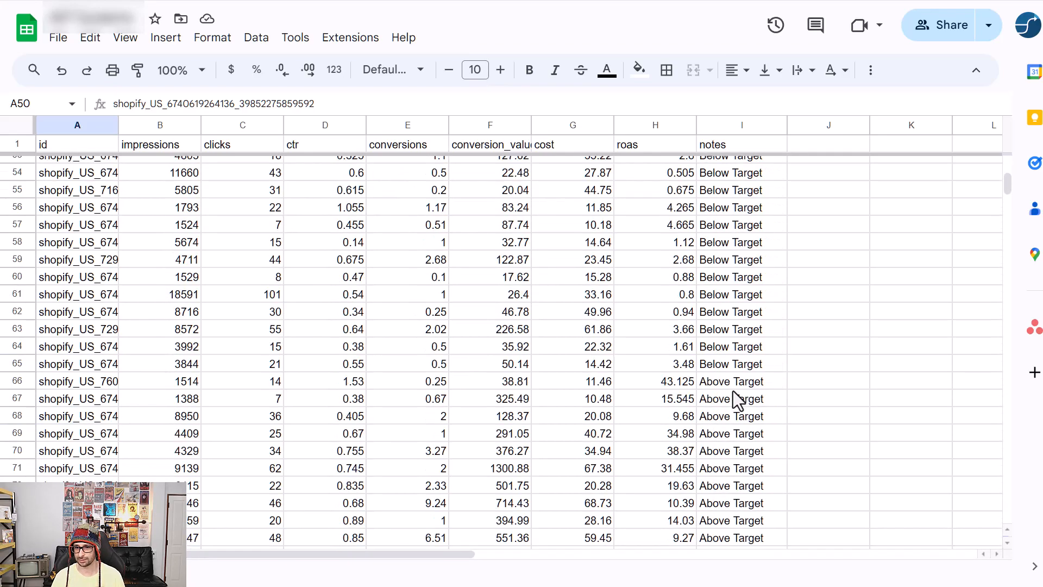
pyautogui.scroll(-3)
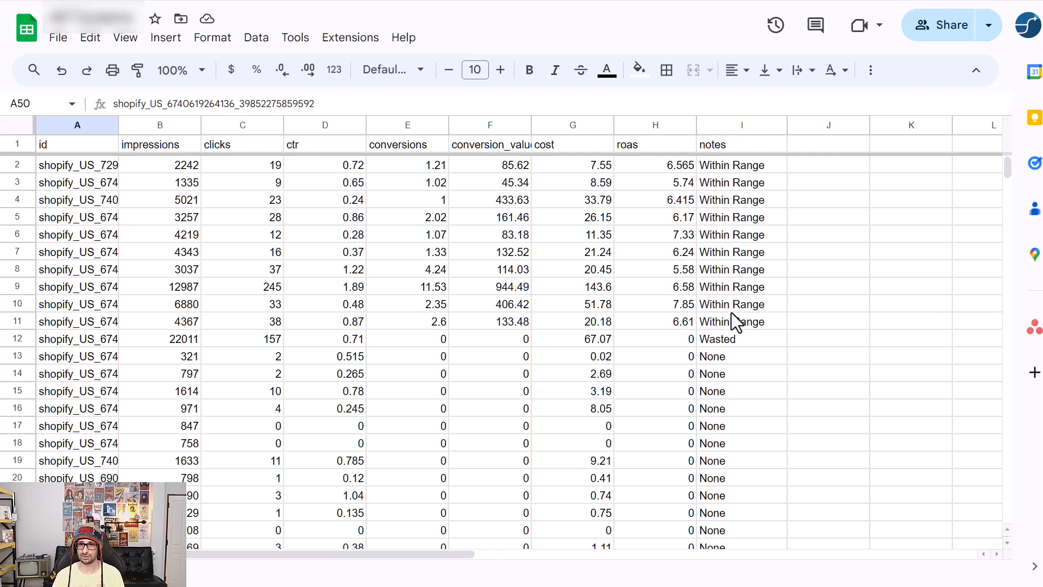
pyautogui.click(742, 287)
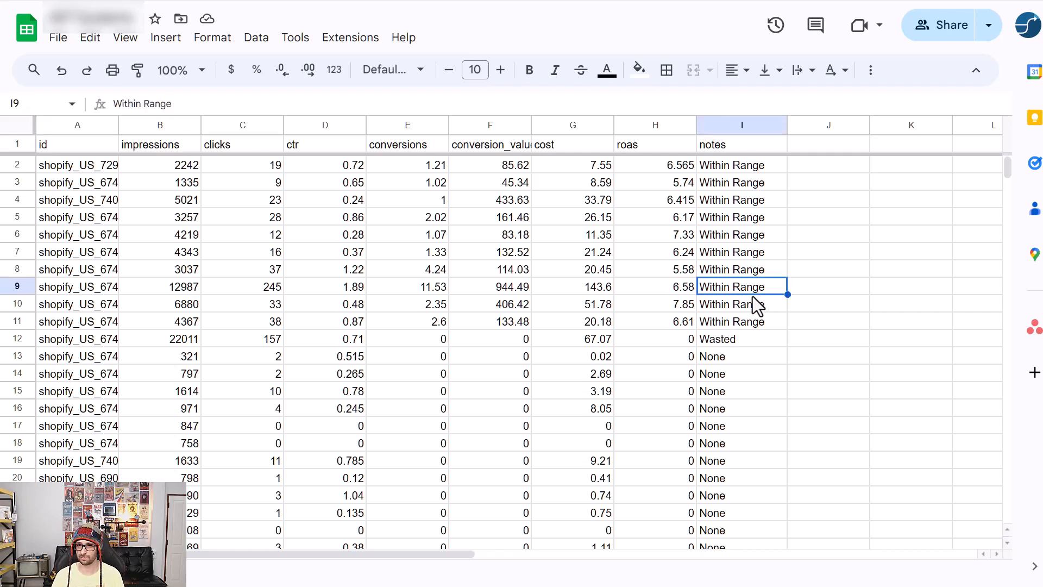